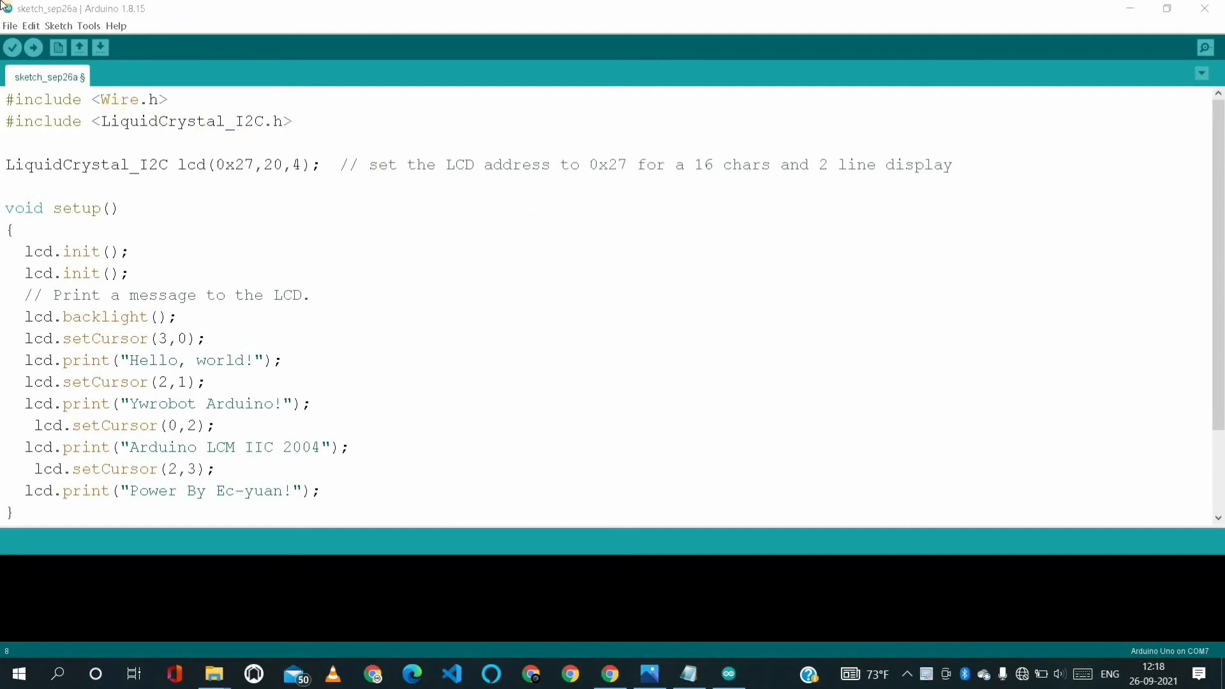
# - Save the LCD sketch under its default name and compile, revealing the missing LiquidCrystal_I2C.h error
pyautogui.press('ctrl+s')
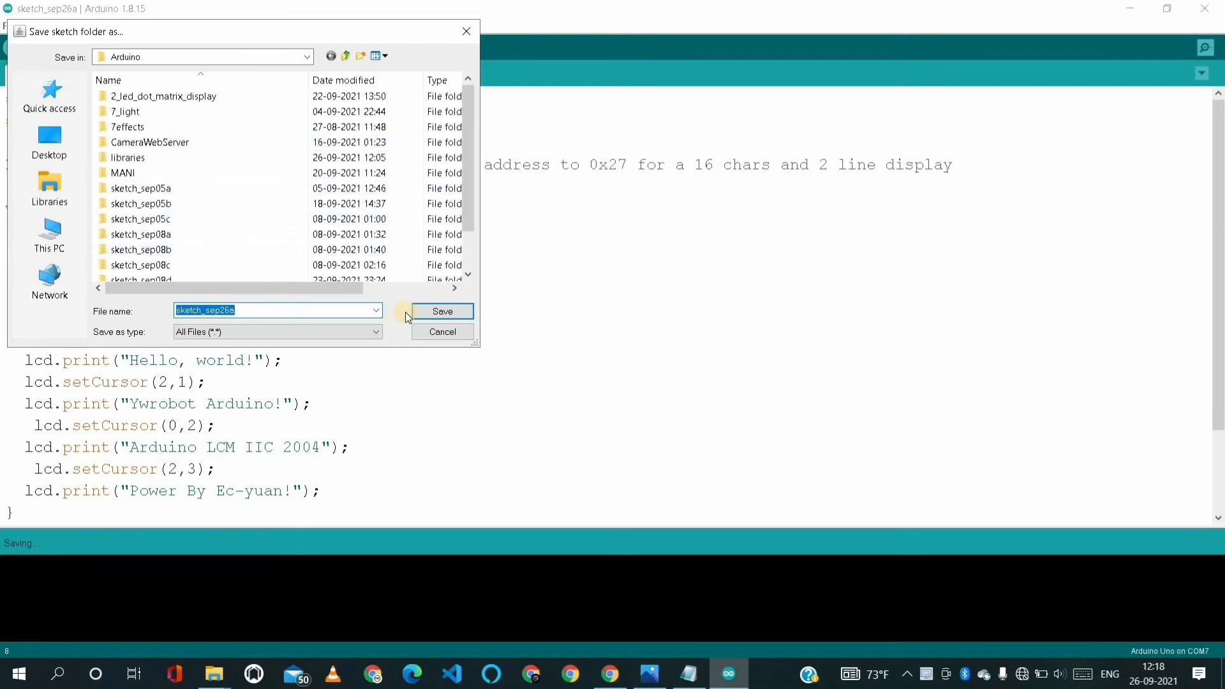
pyautogui.click(442, 312)
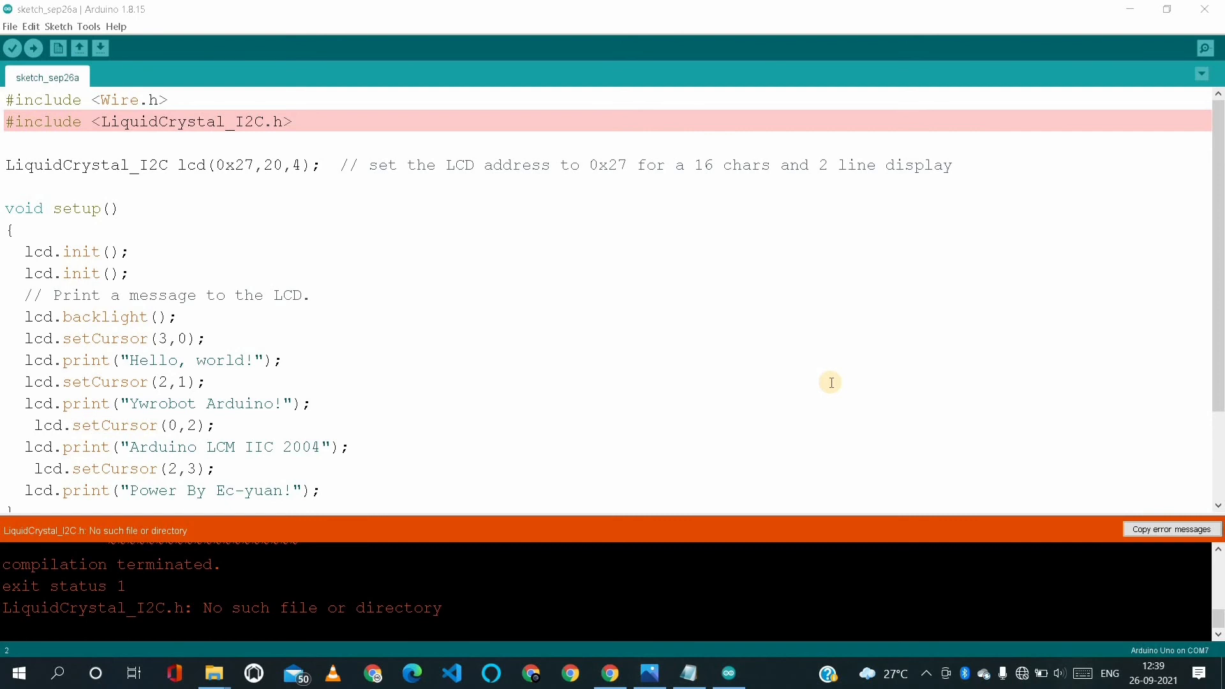
pyautogui.moveTo(808, 388)
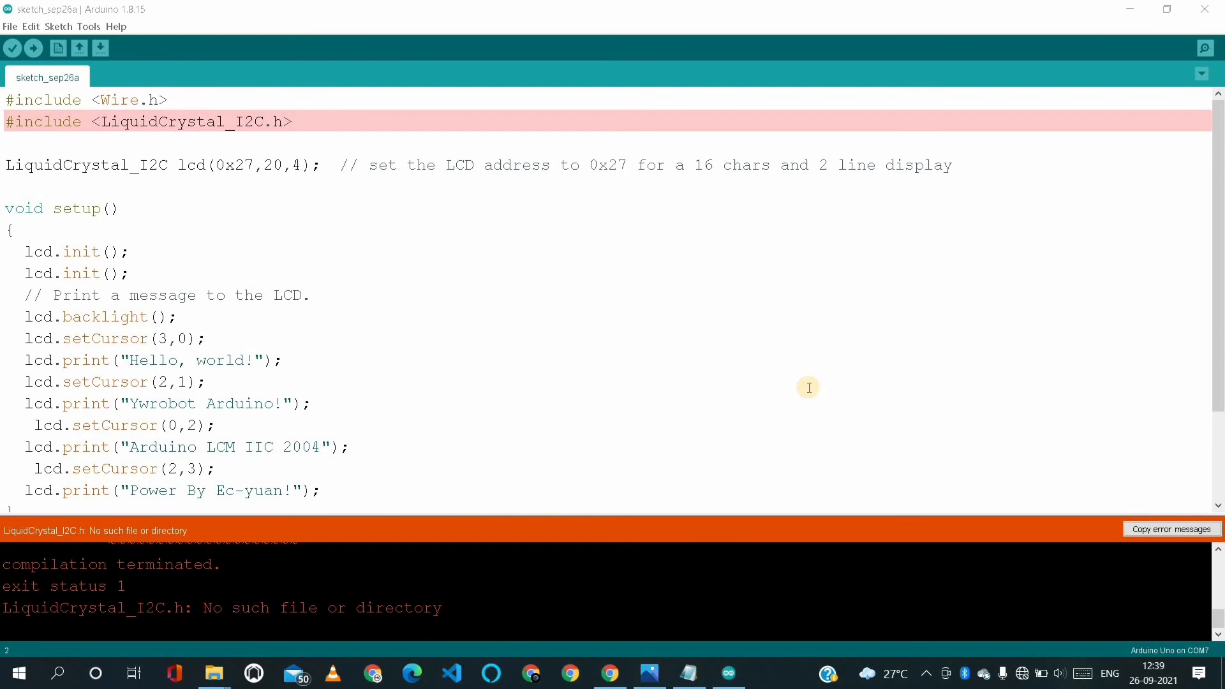
pyautogui.moveTo(809, 391)
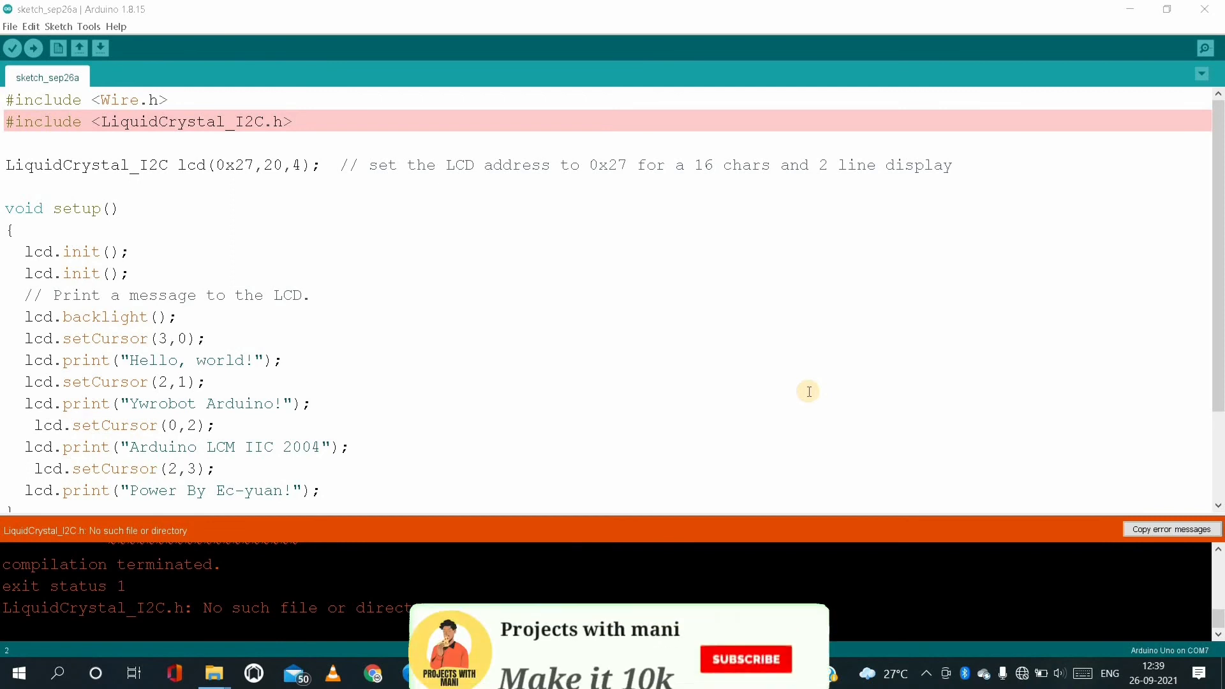
pyautogui.click(747, 659)
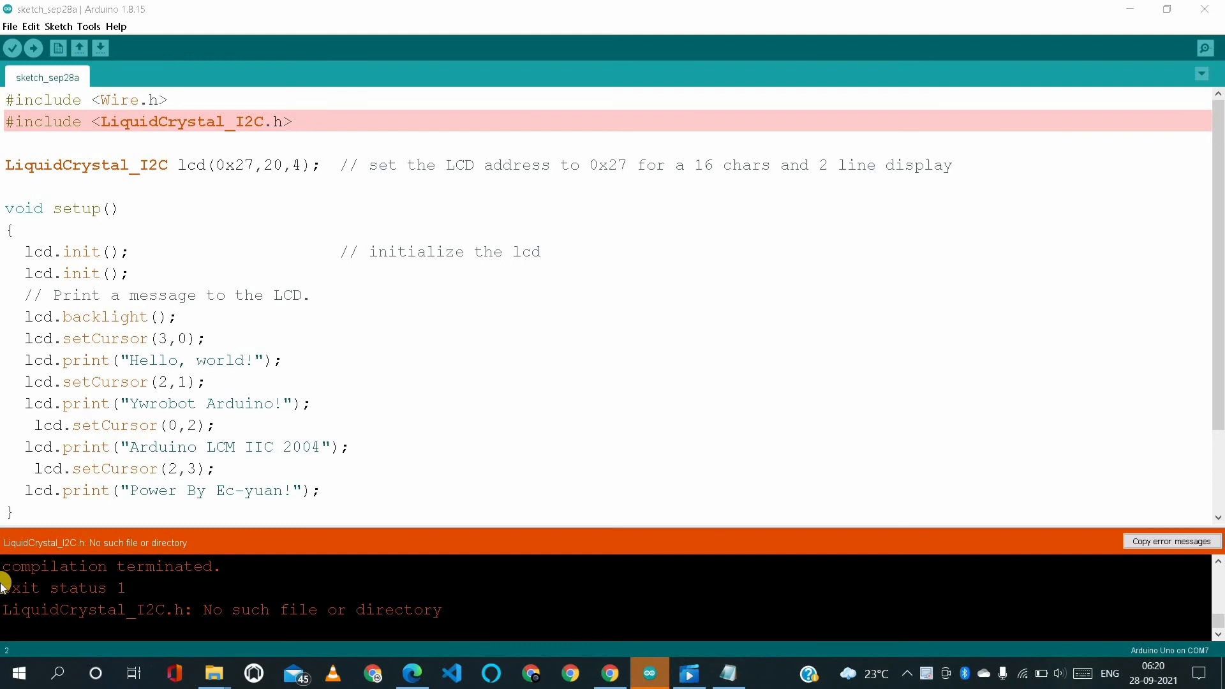
pyautogui.moveTo(56, 46)
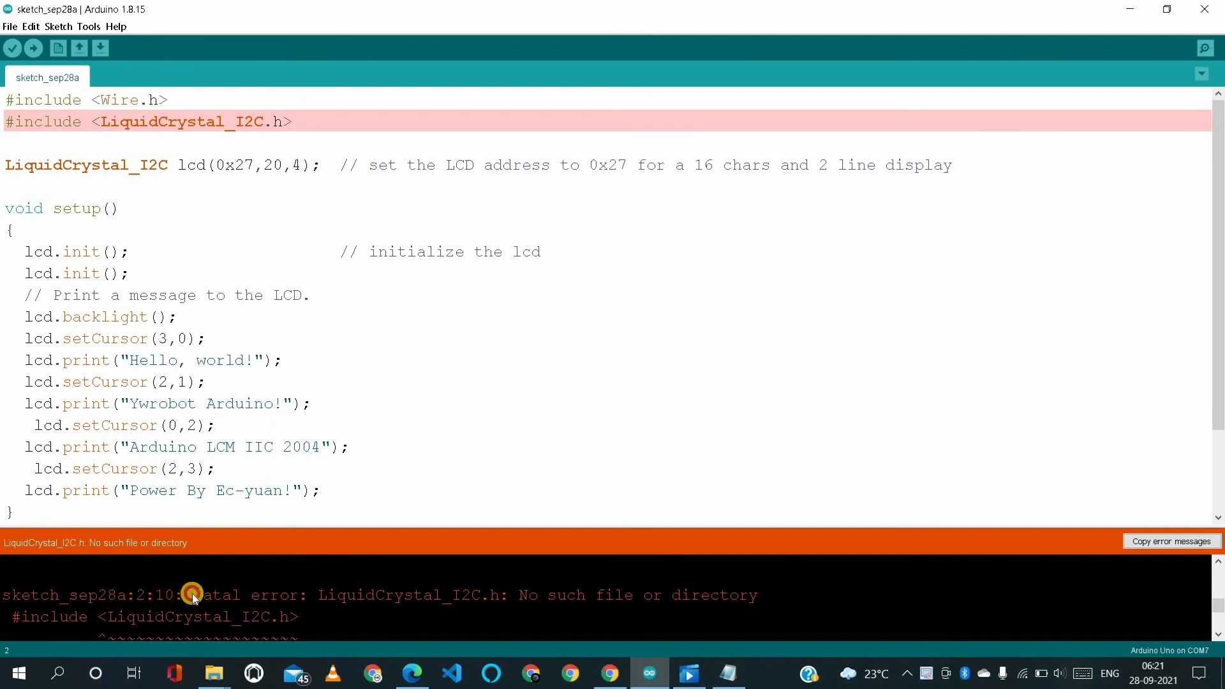
pyautogui.moveTo(192, 594); pyautogui.dragTo(293, 595)
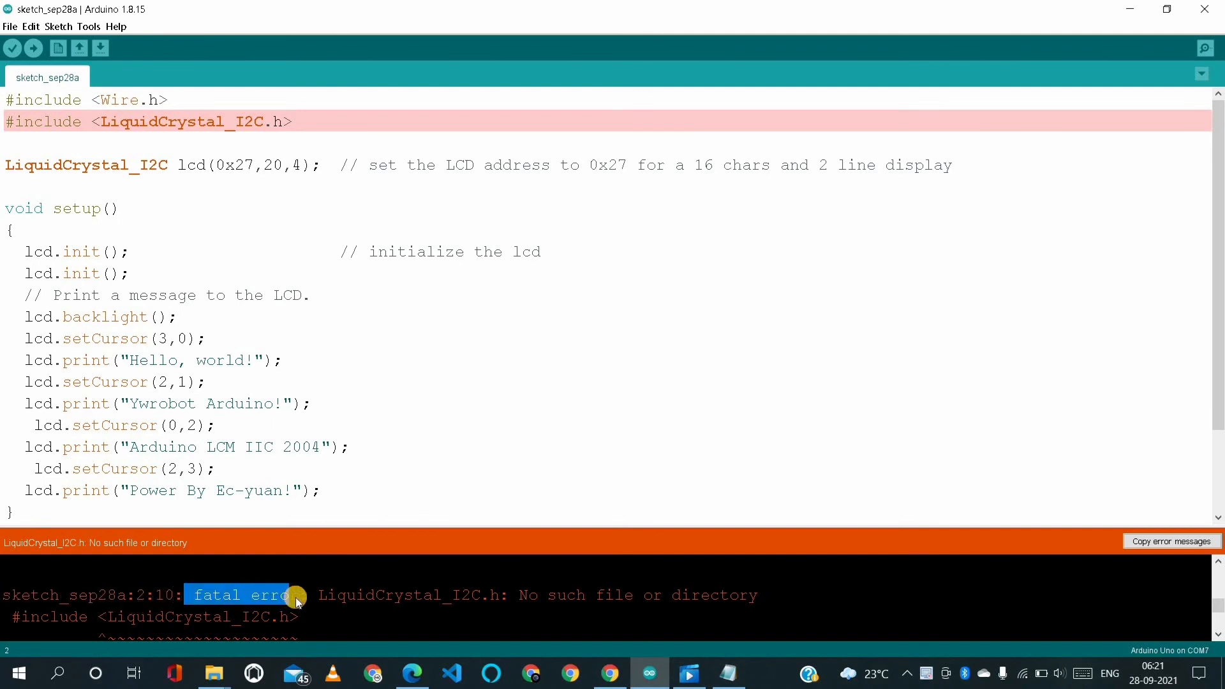
pyautogui.moveTo(290, 595); pyautogui.dragTo(376, 610)
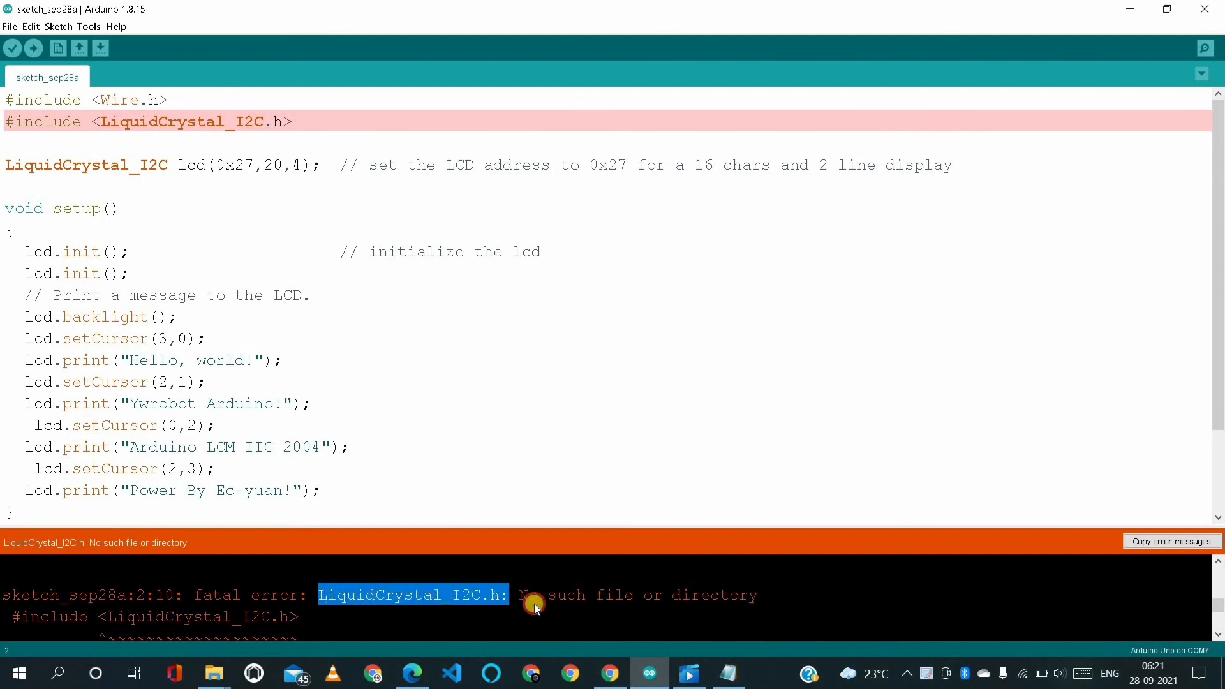
pyautogui.moveTo(625, 595)
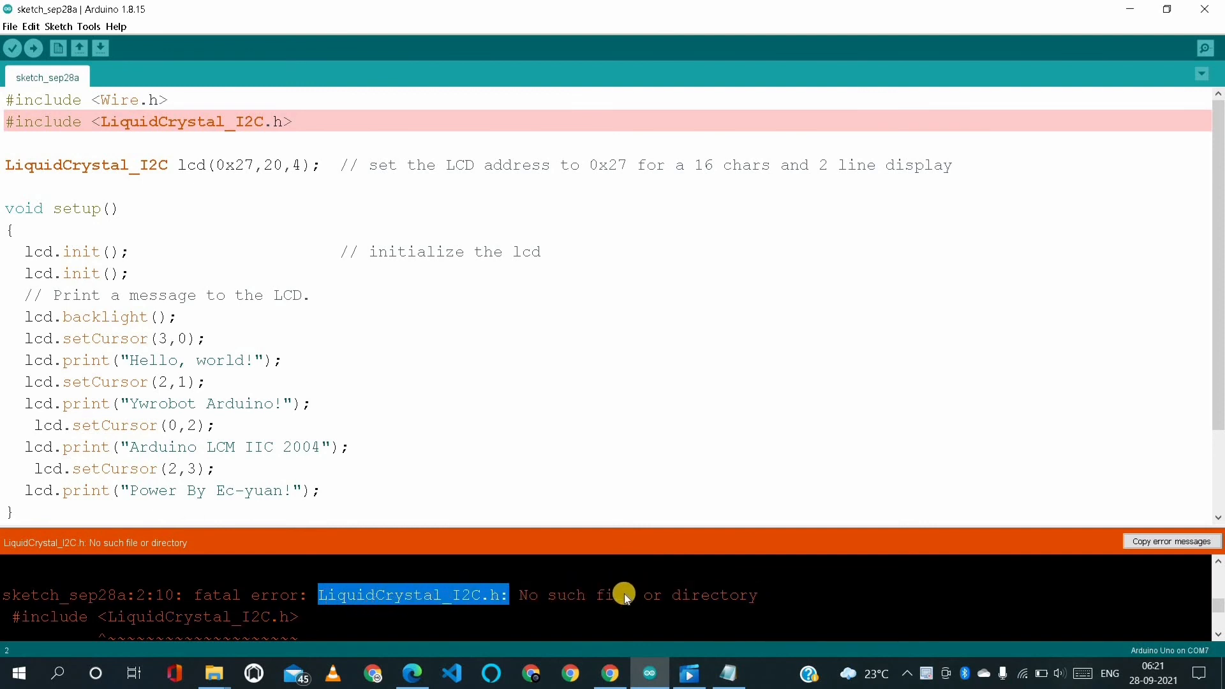
pyautogui.moveTo(537, 604)
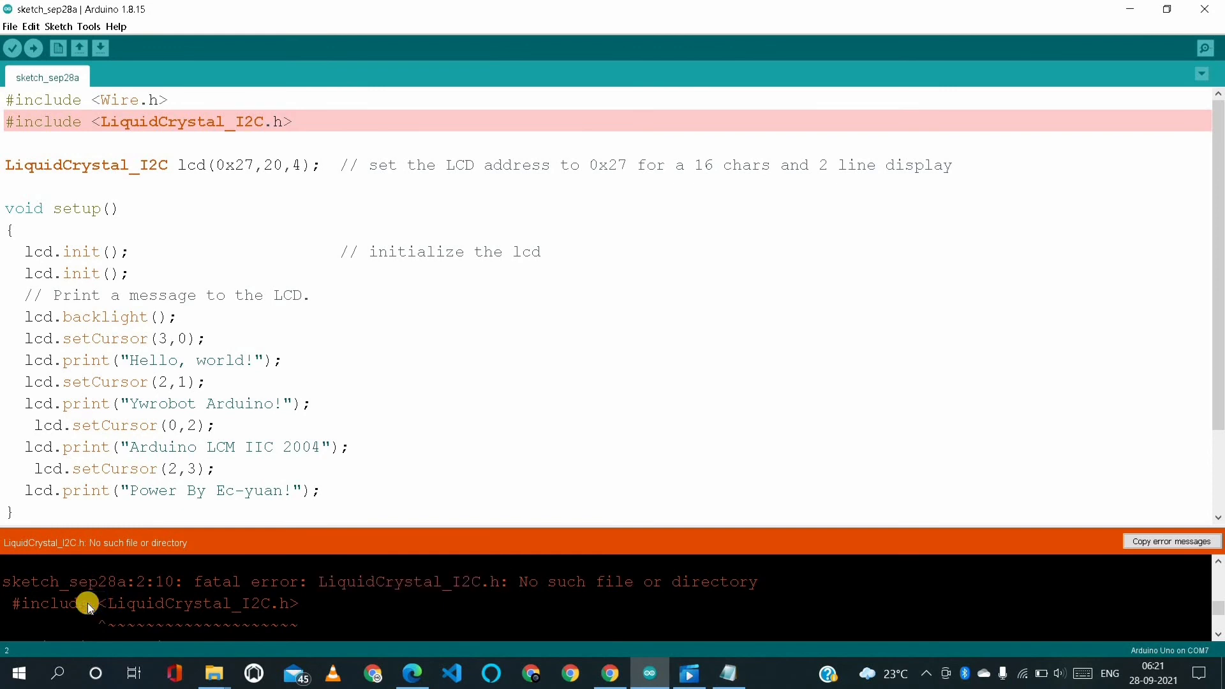
pyautogui.doubleClick(40, 603)
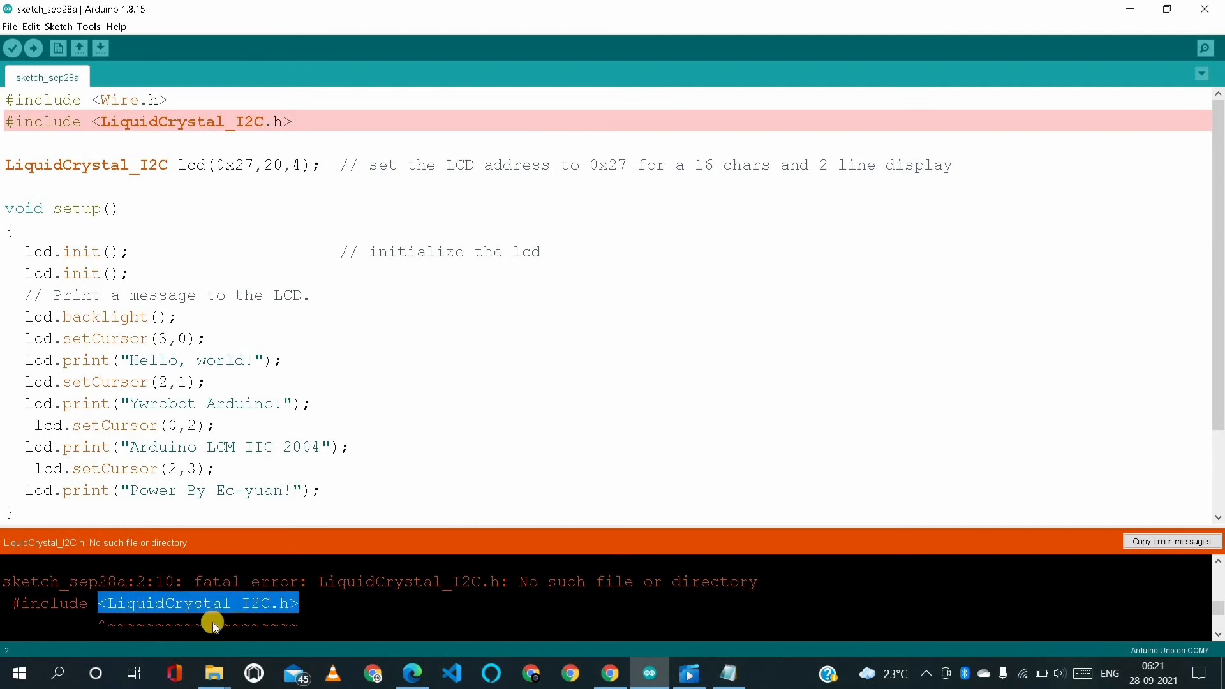
pyautogui.moveTo(212, 622)
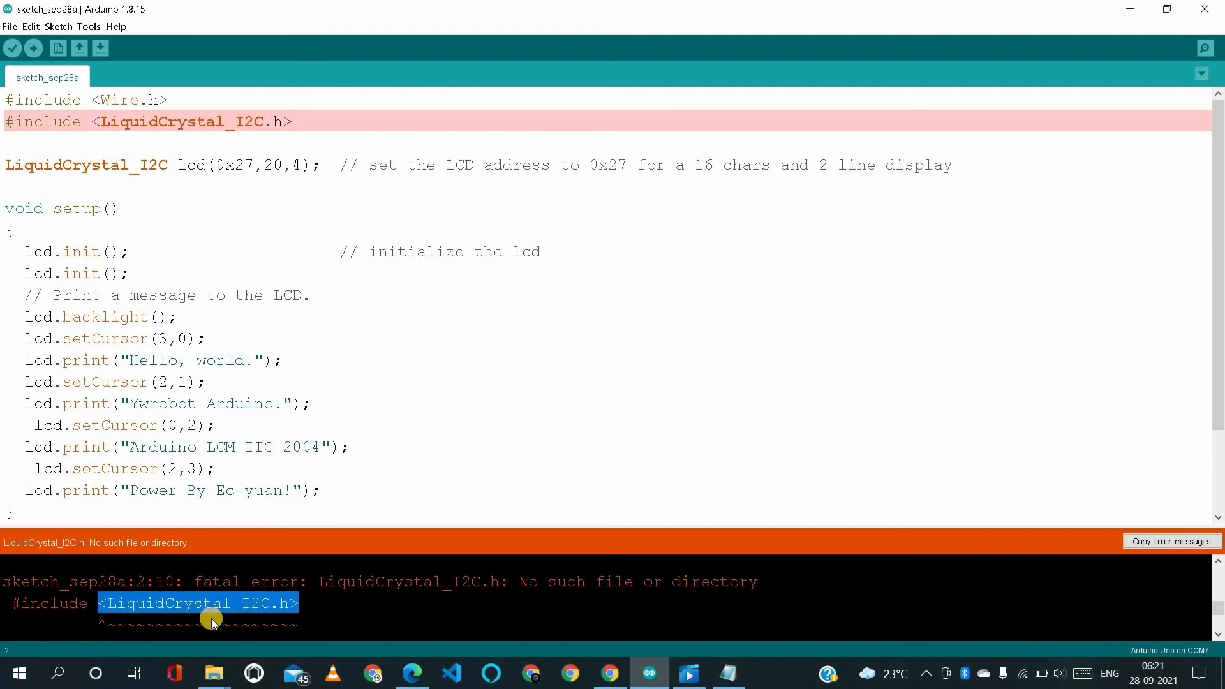
pyautogui.click(9, 188)
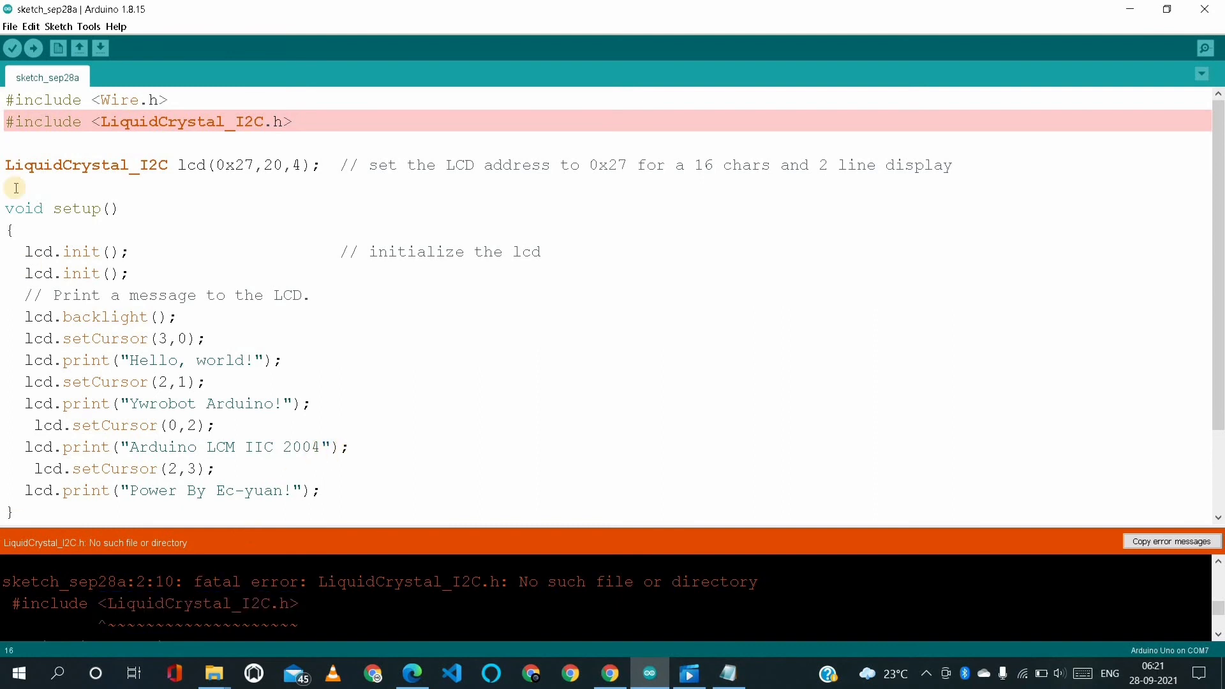
# - Search the Library Manager for 'liquidcrystal_i2c' and install LiquidCrystal I2C 1.1.2 by Marco Schwartz
pyautogui.click(92, 27)
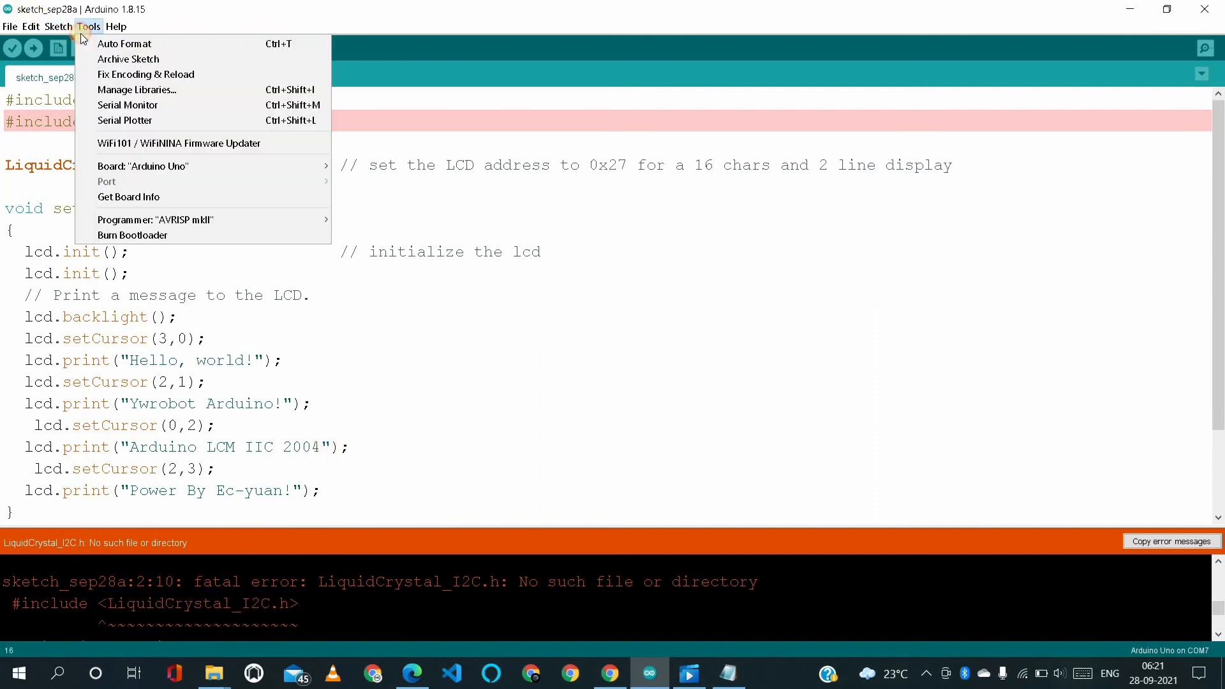
pyautogui.moveTo(145, 103)
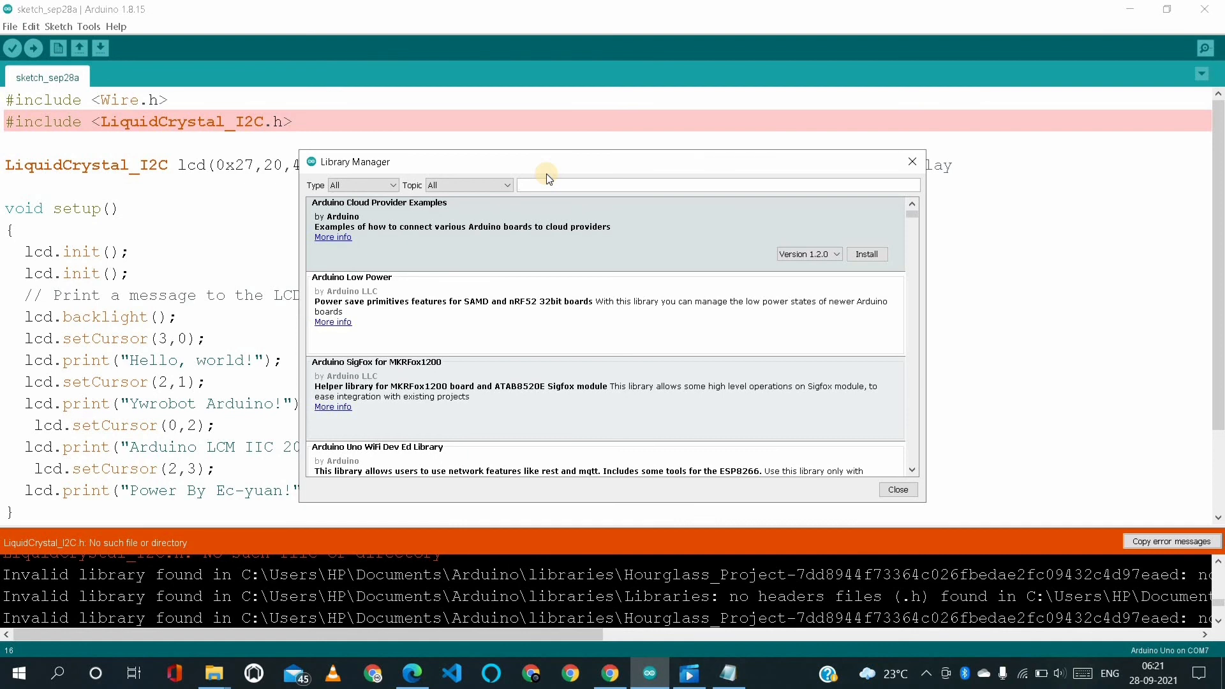
pyautogui.write('liquidcrystal_i')
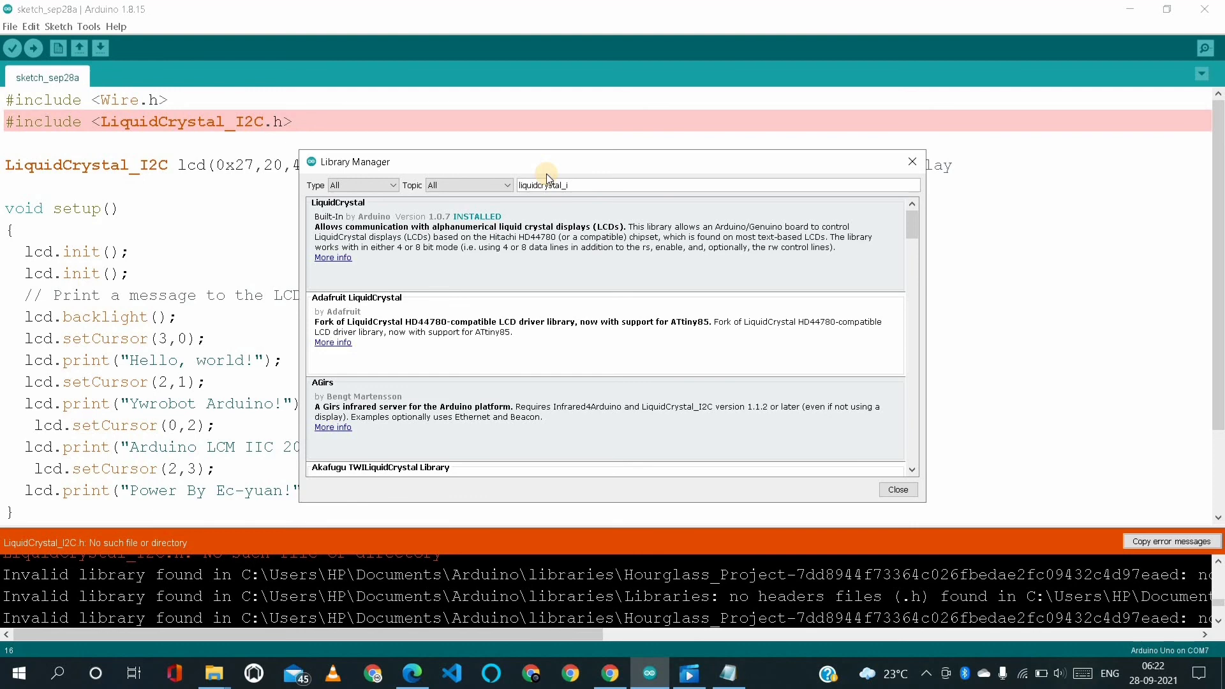
pyautogui.write('2c')
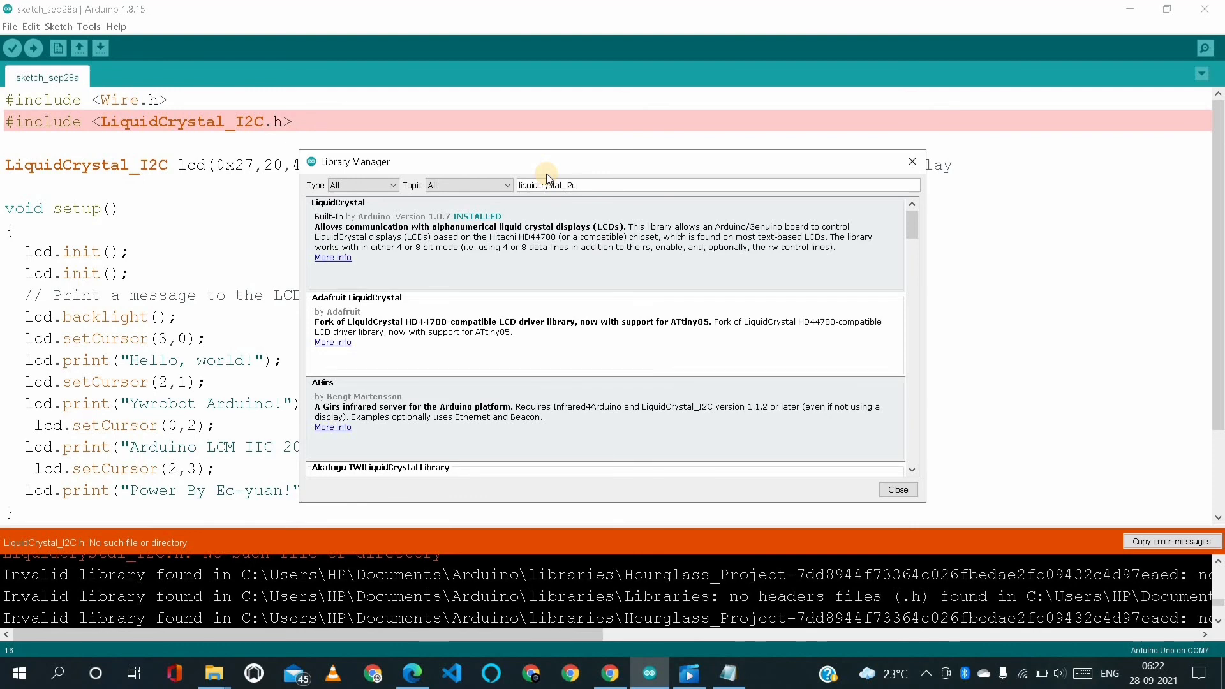
pyautogui.scroll(-3)
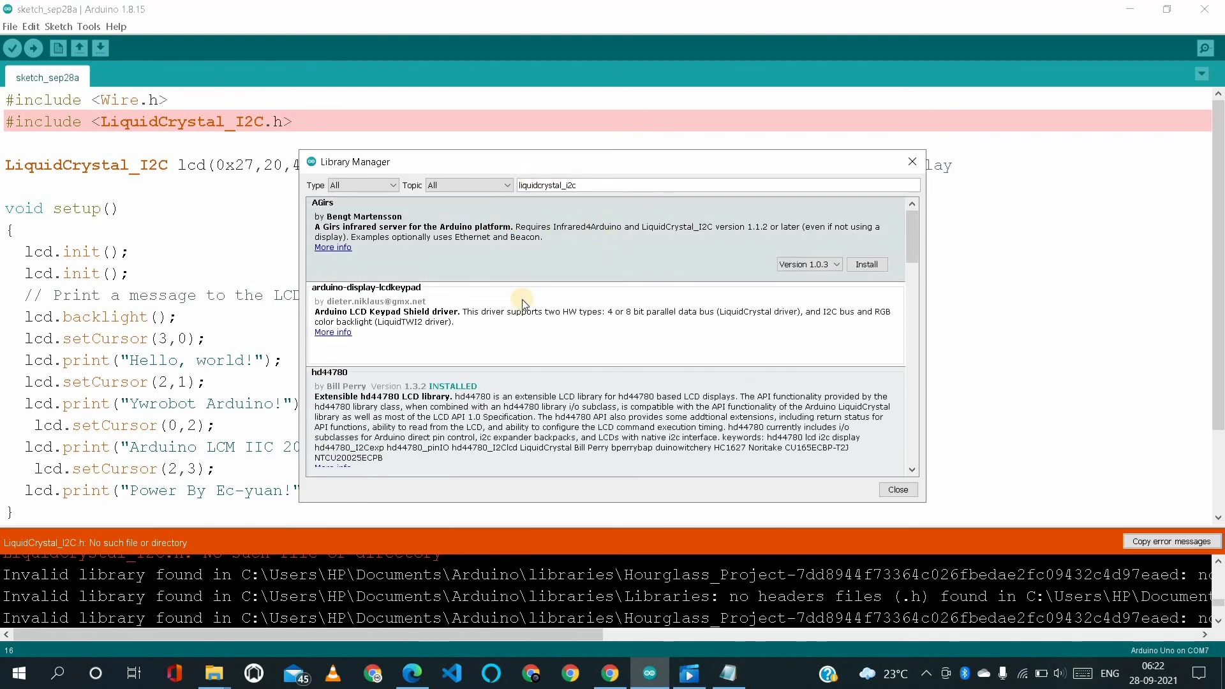
pyautogui.scroll(-3)
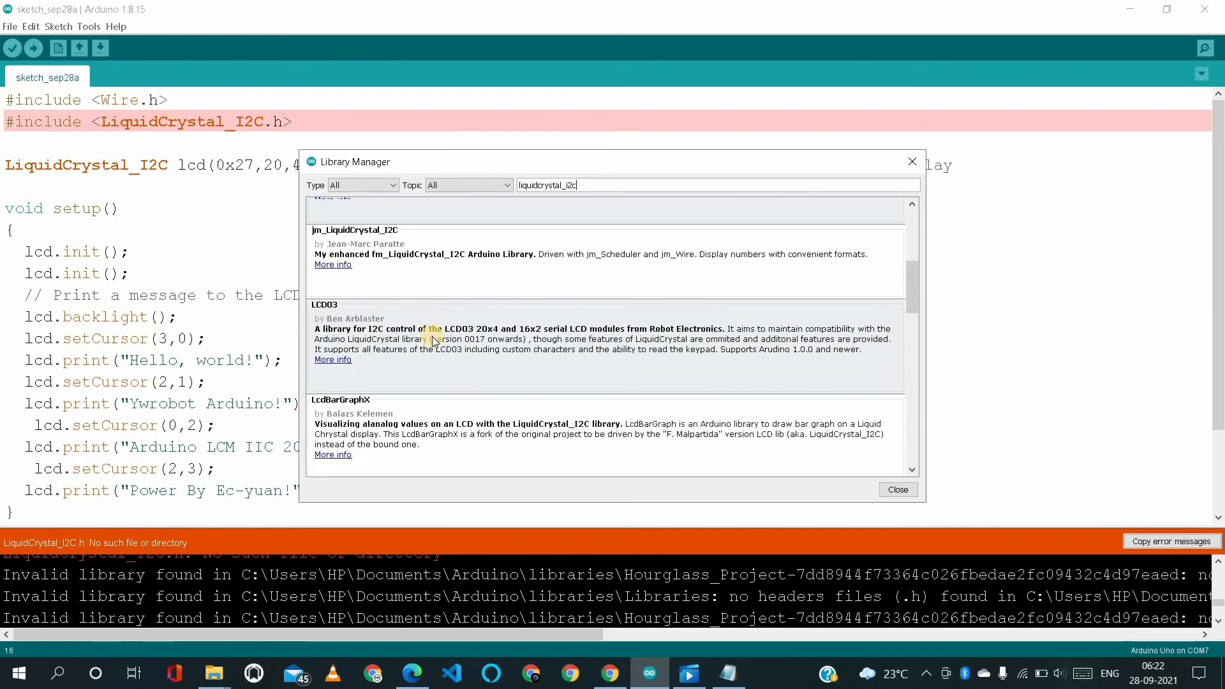
pyautogui.scroll(-3)
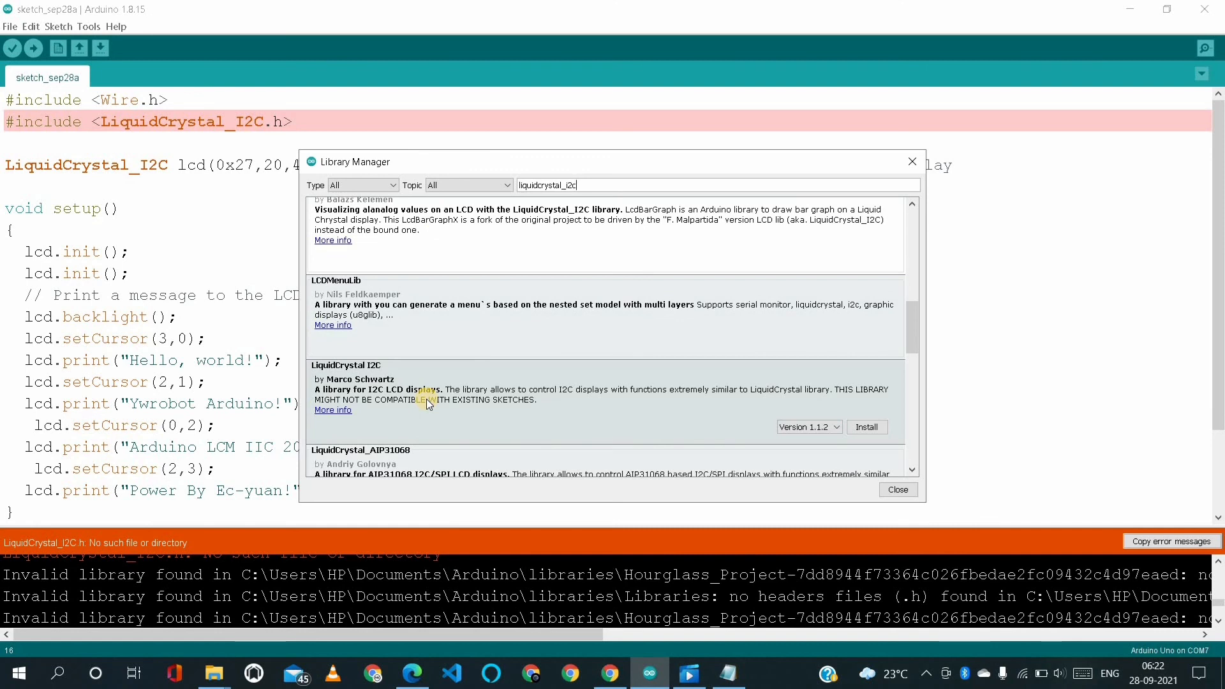
pyautogui.moveTo(412, 397)
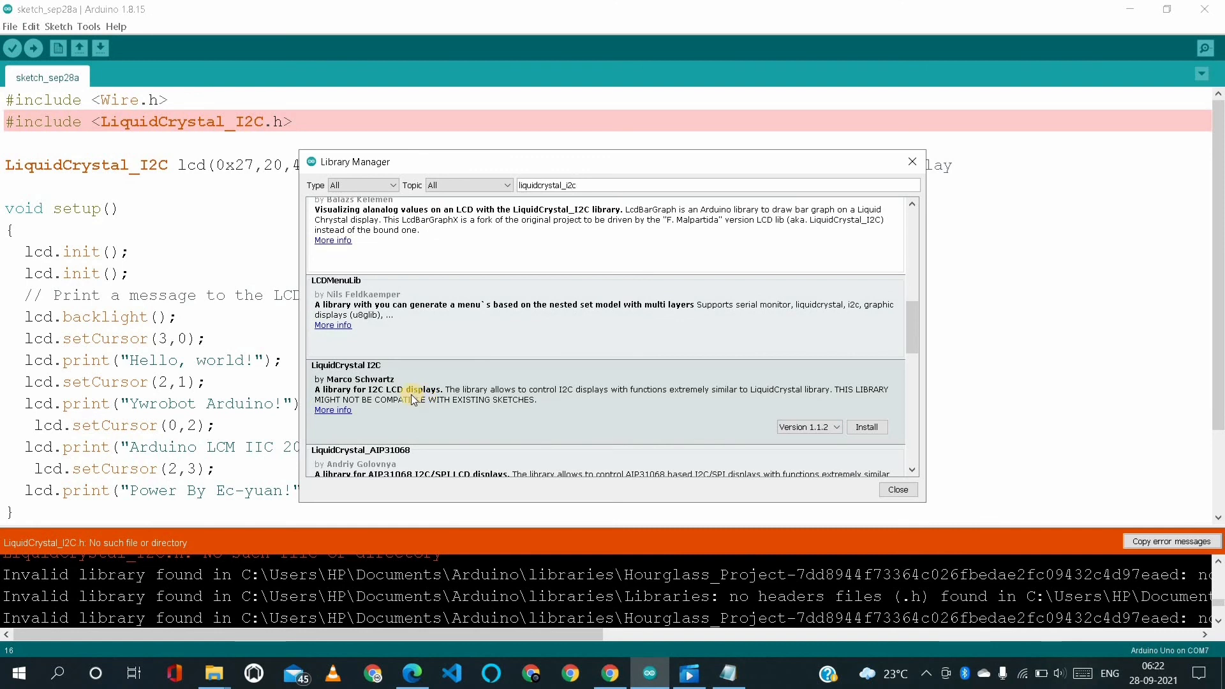
pyautogui.moveTo(527, 384)
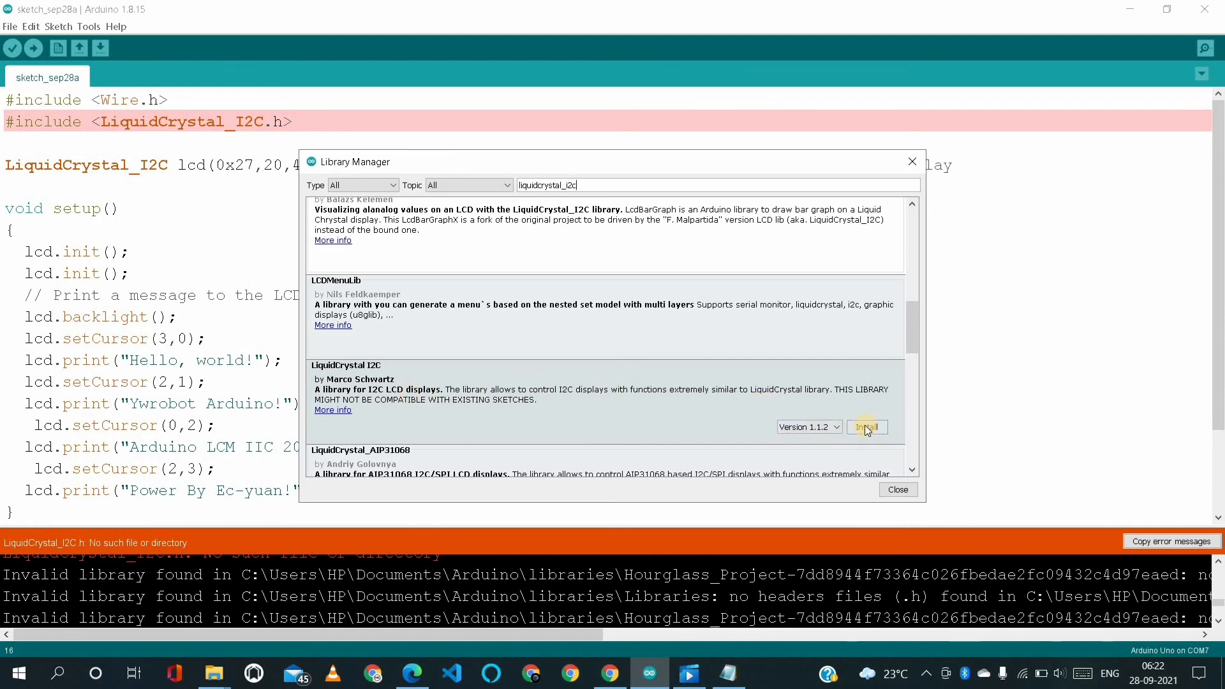
pyautogui.click(868, 427)
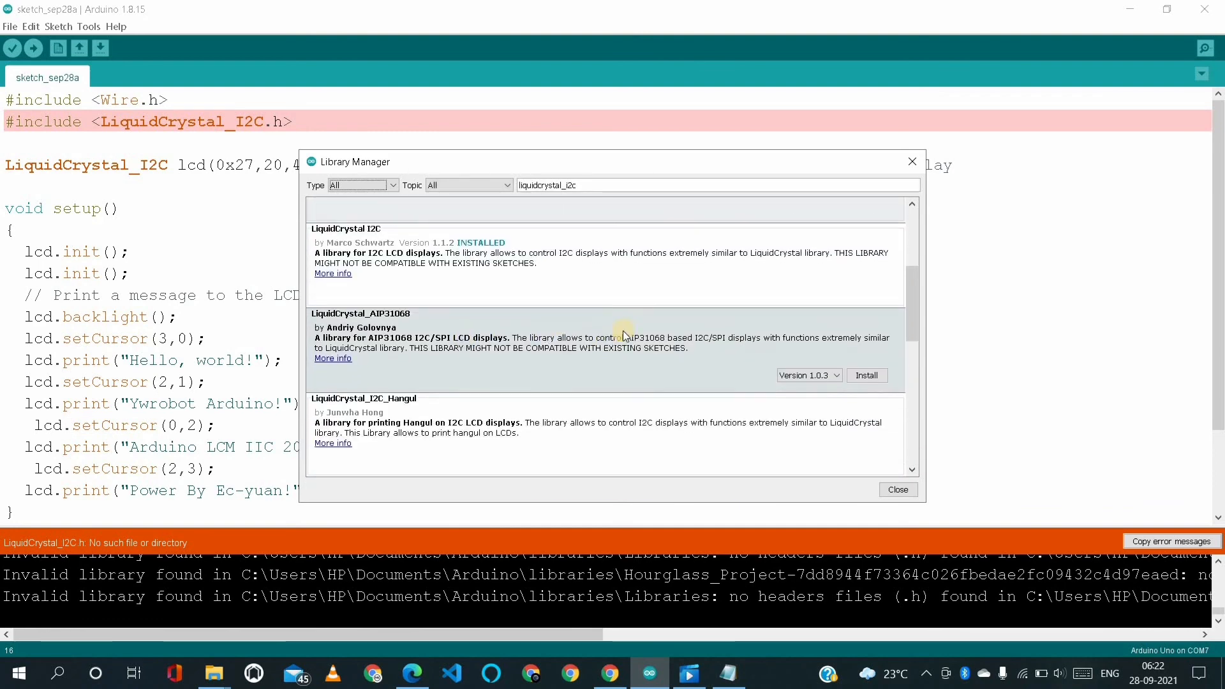
pyautogui.click(898, 489)
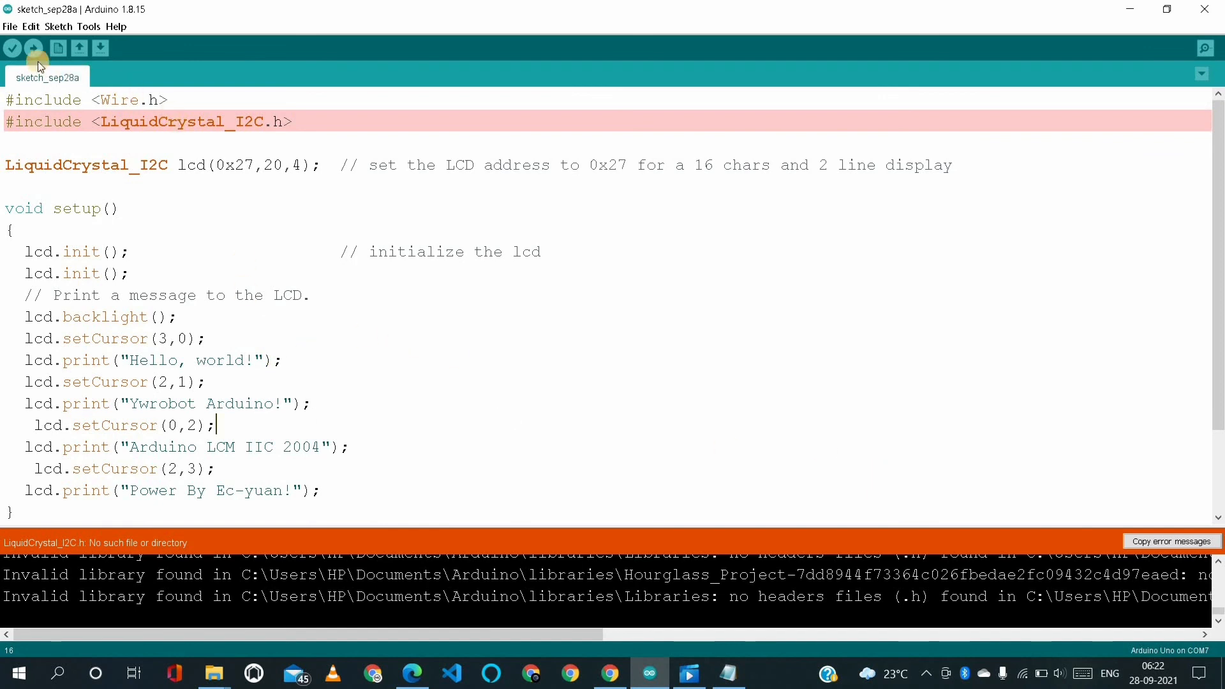
pyautogui.moveTo(11, 50)
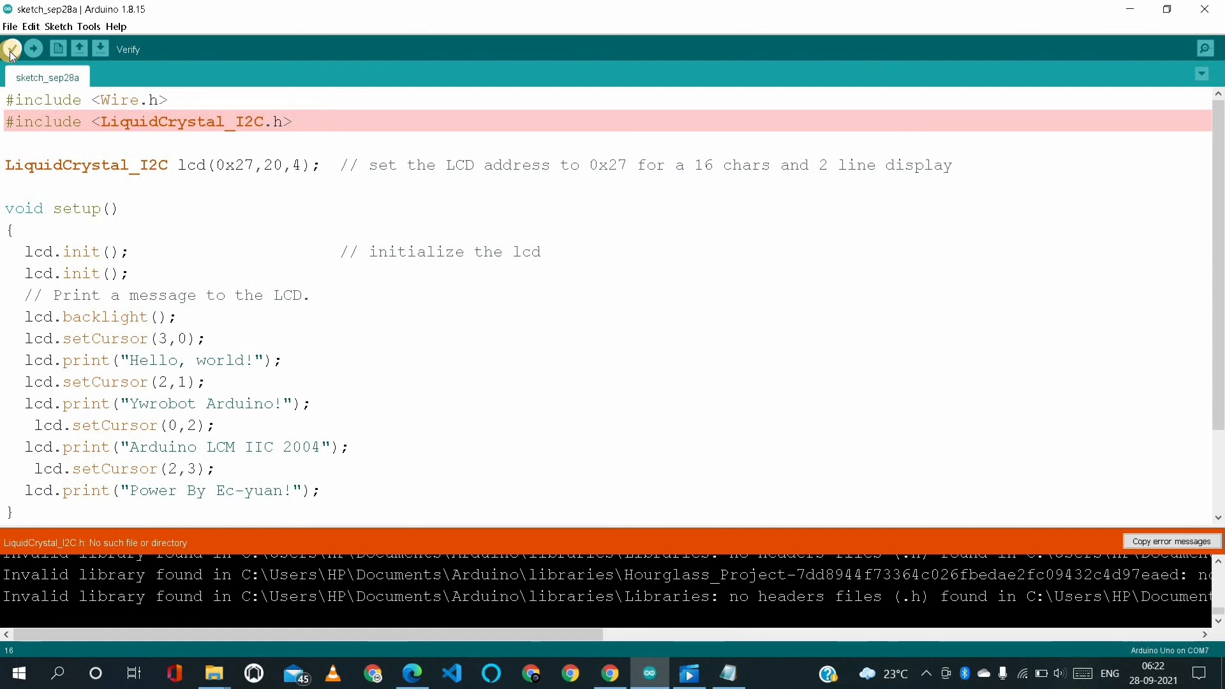
# - Recompile successfully (3382 bytes storage, 327 bytes memory) and select the LiquidCrystal_I2C.h include name
pyautogui.click(12, 49)
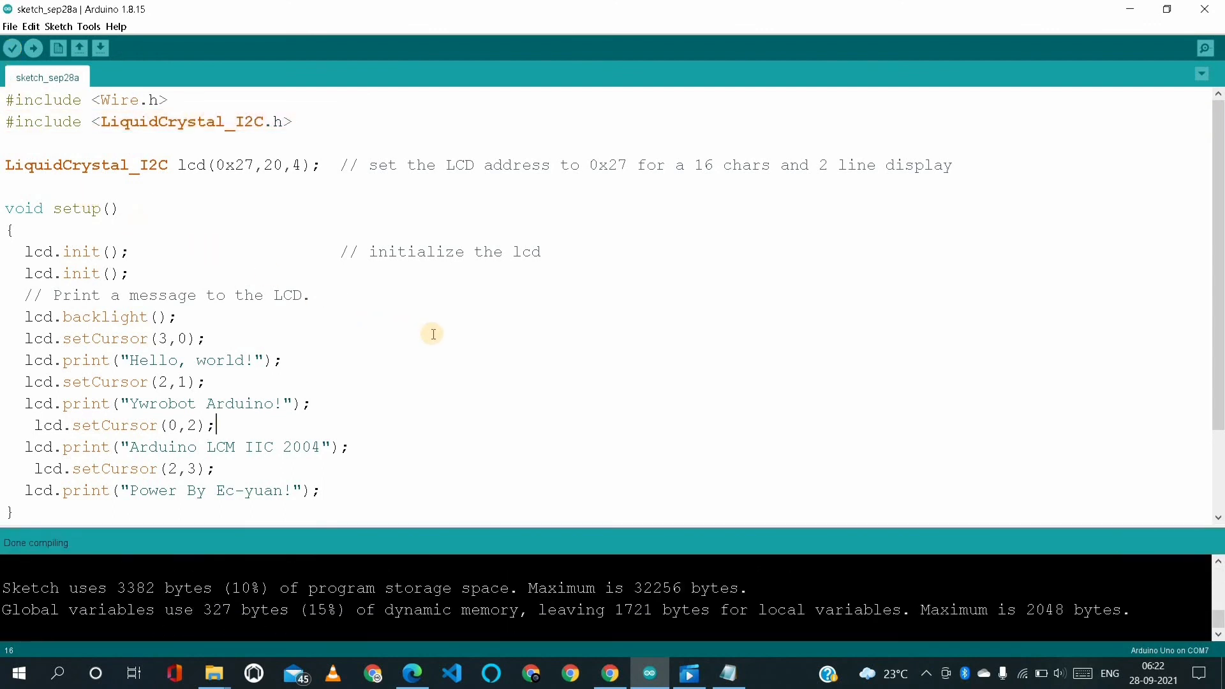
pyautogui.doubleClick(172, 132)
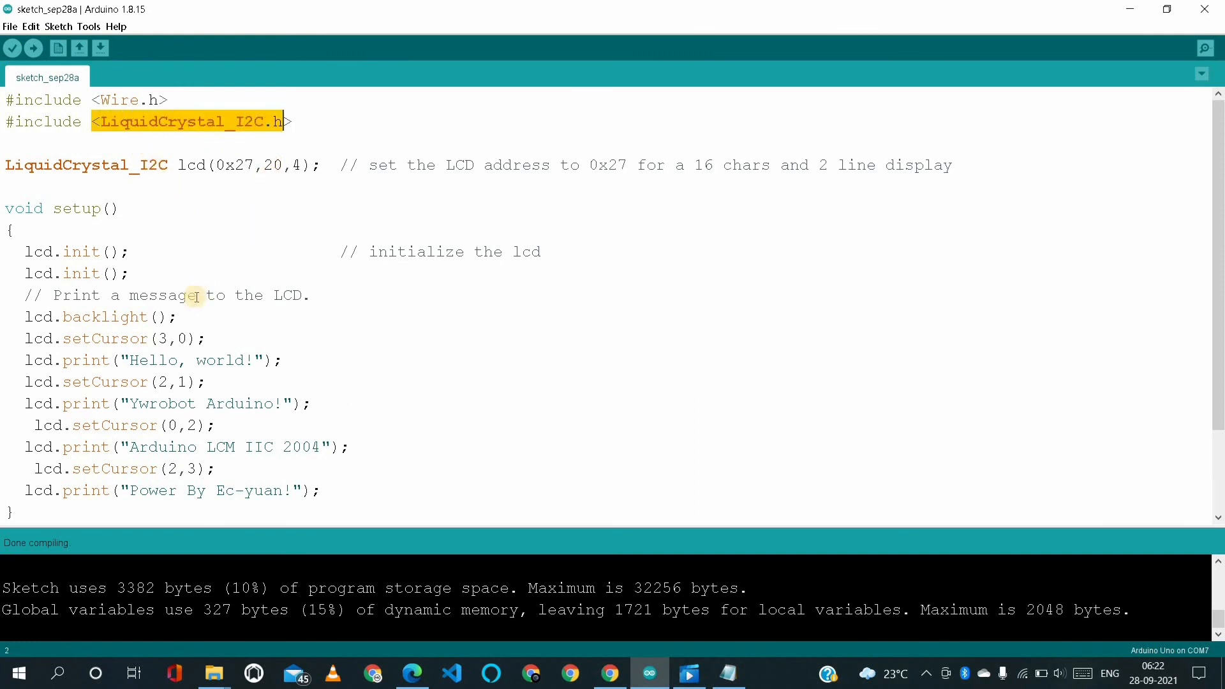
pyautogui.moveTo(141, 274)
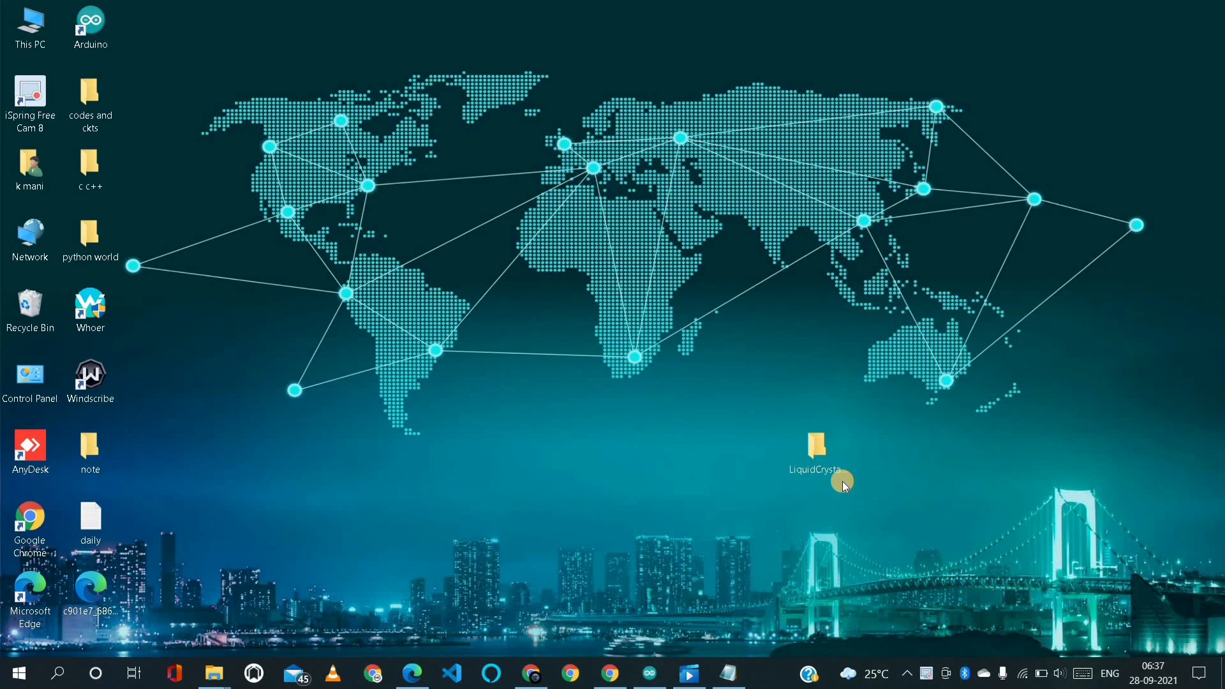
pyautogui.click(817, 447)
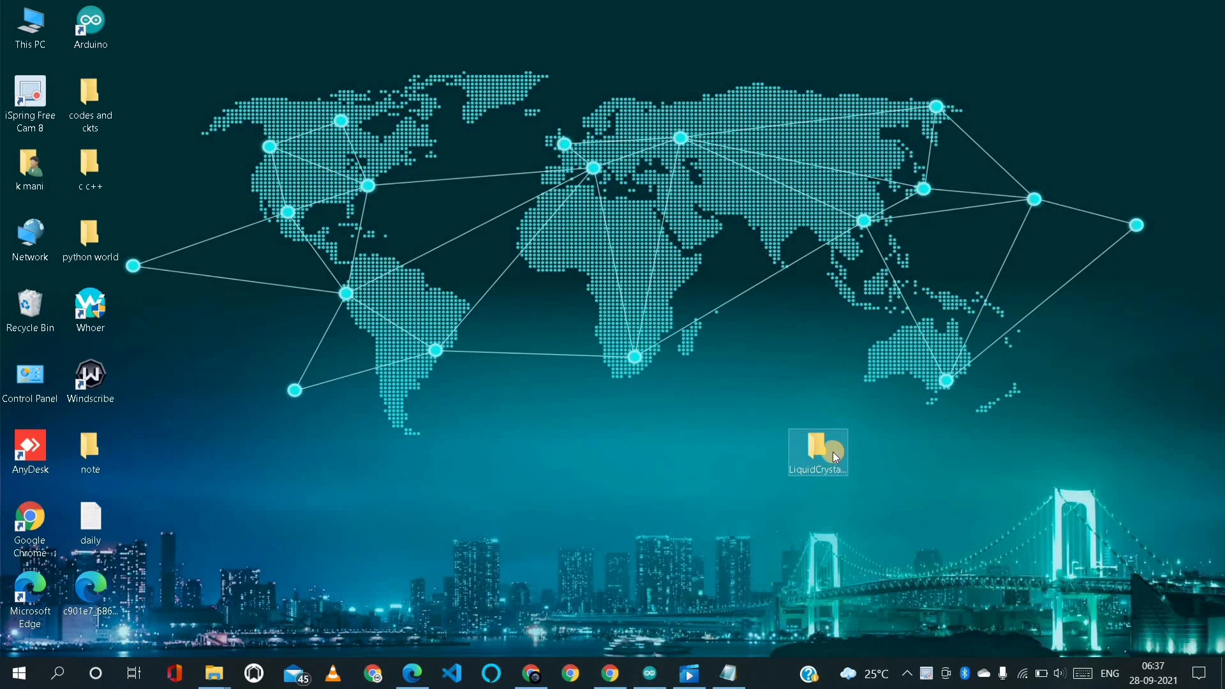
pyautogui.moveTo(828, 462)
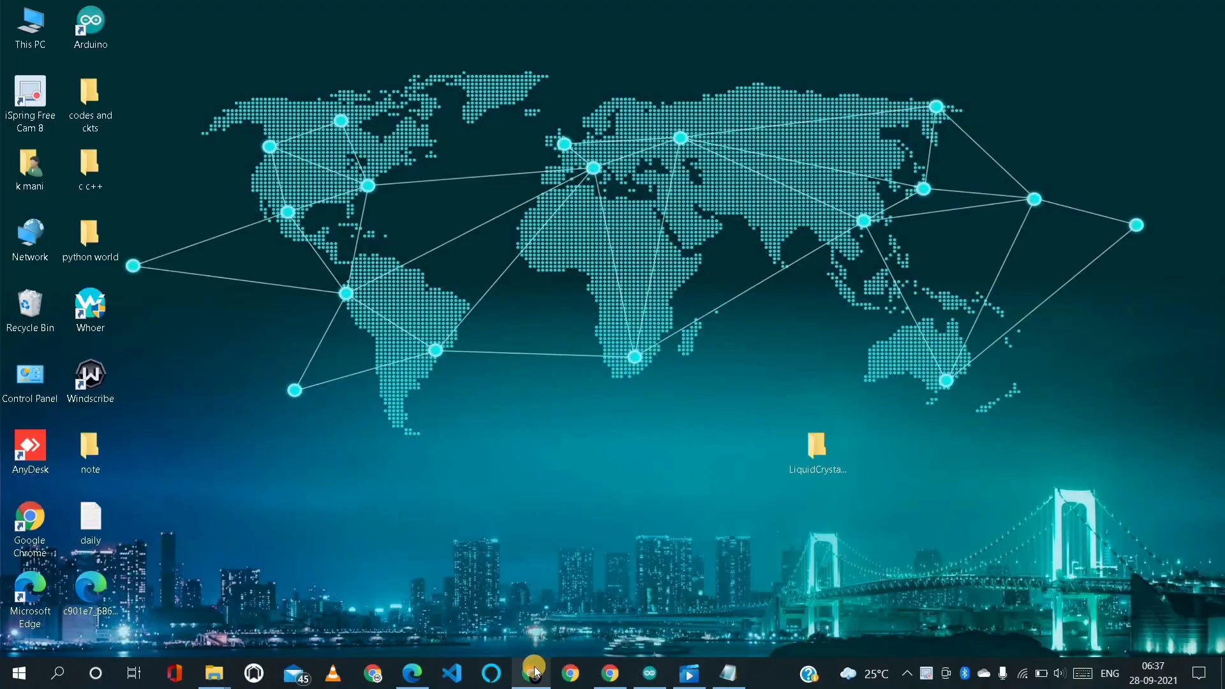
# - Google 'liquidcrystal_i2c.h library' and show the fdebrabander GitHub repository's Clone/Download ZIP options
pyautogui.click(532, 672)
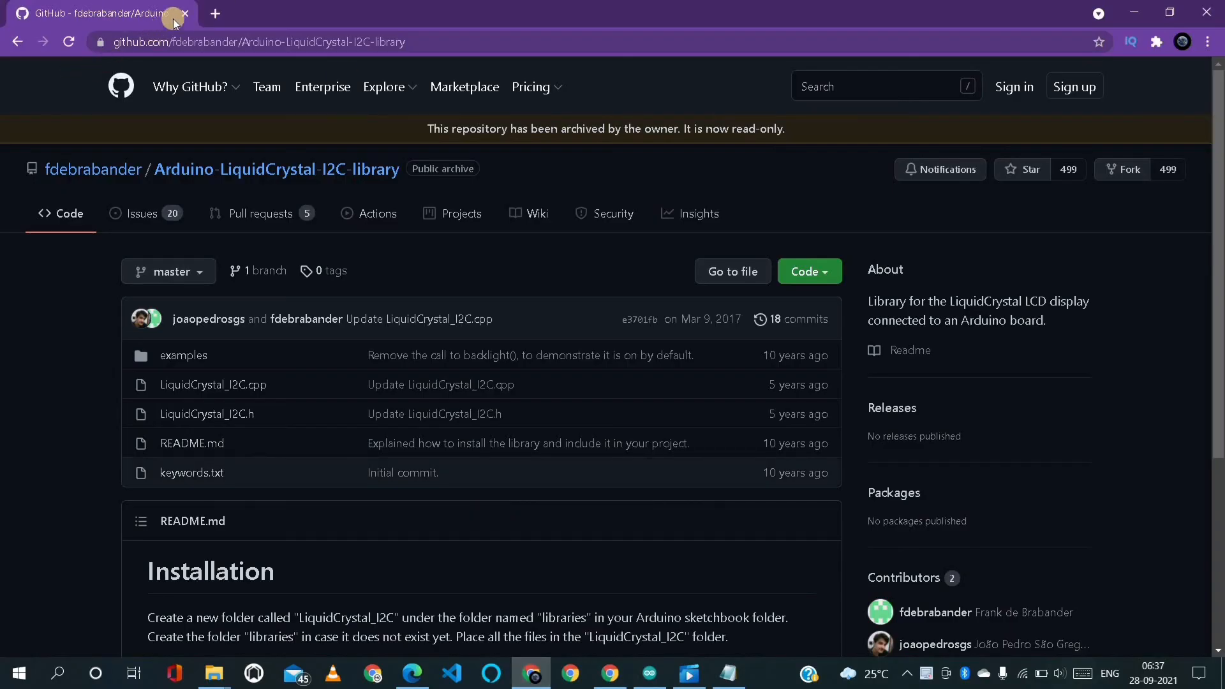
pyautogui.click(235, 13)
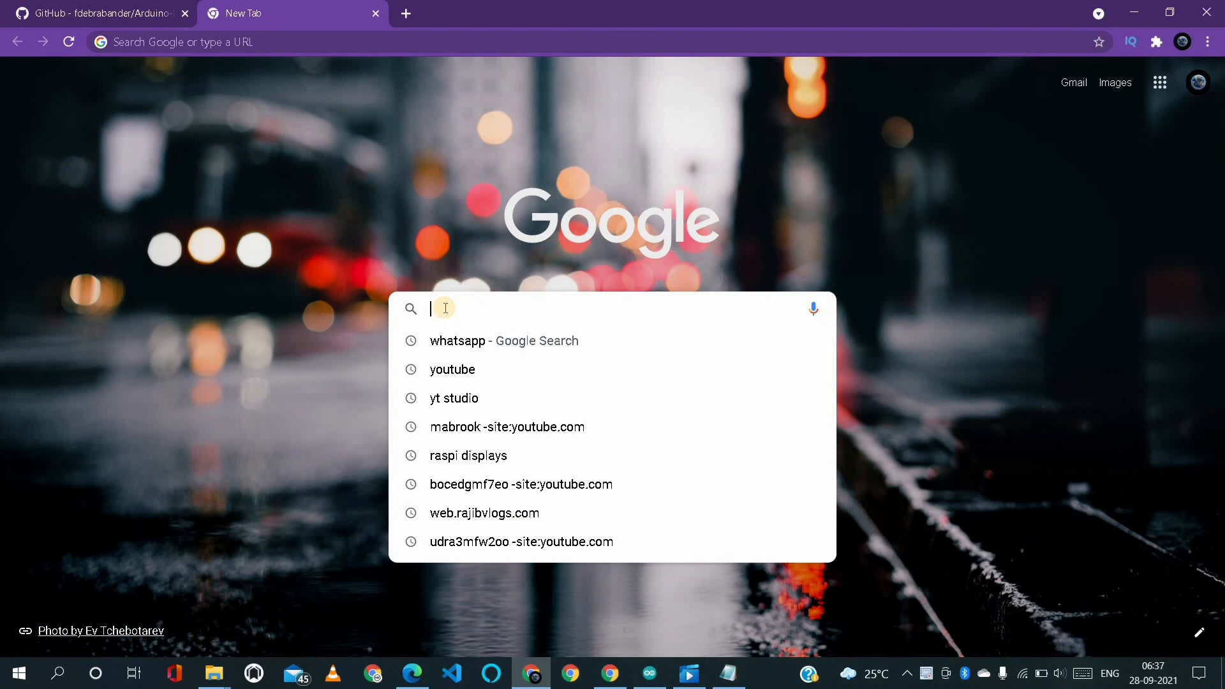
pyautogui.write('liquidcrystal_i2c.h library')
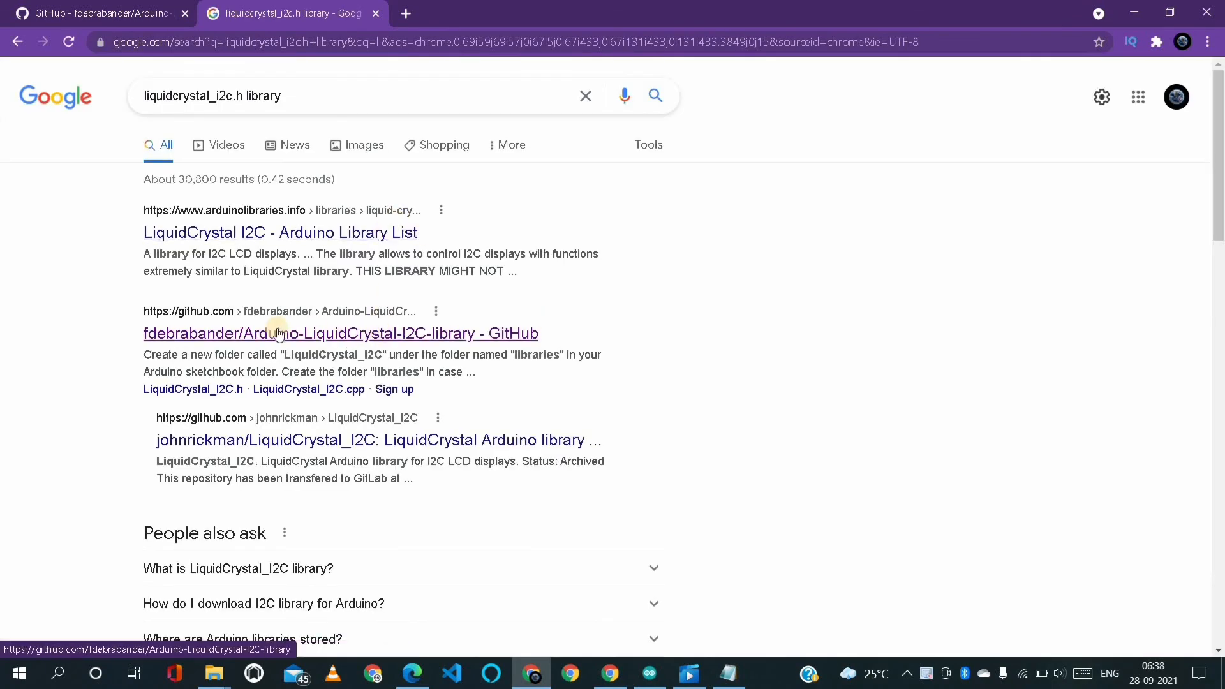
pyautogui.moveTo(458, 338)
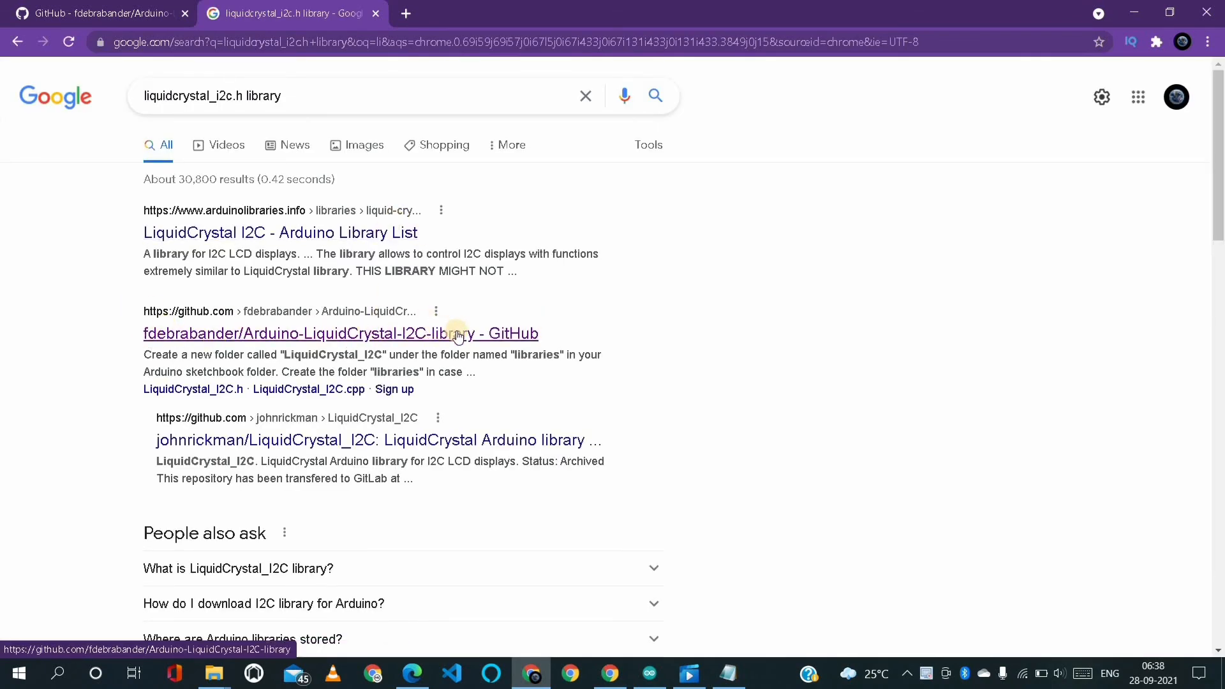
pyautogui.click(340, 334)
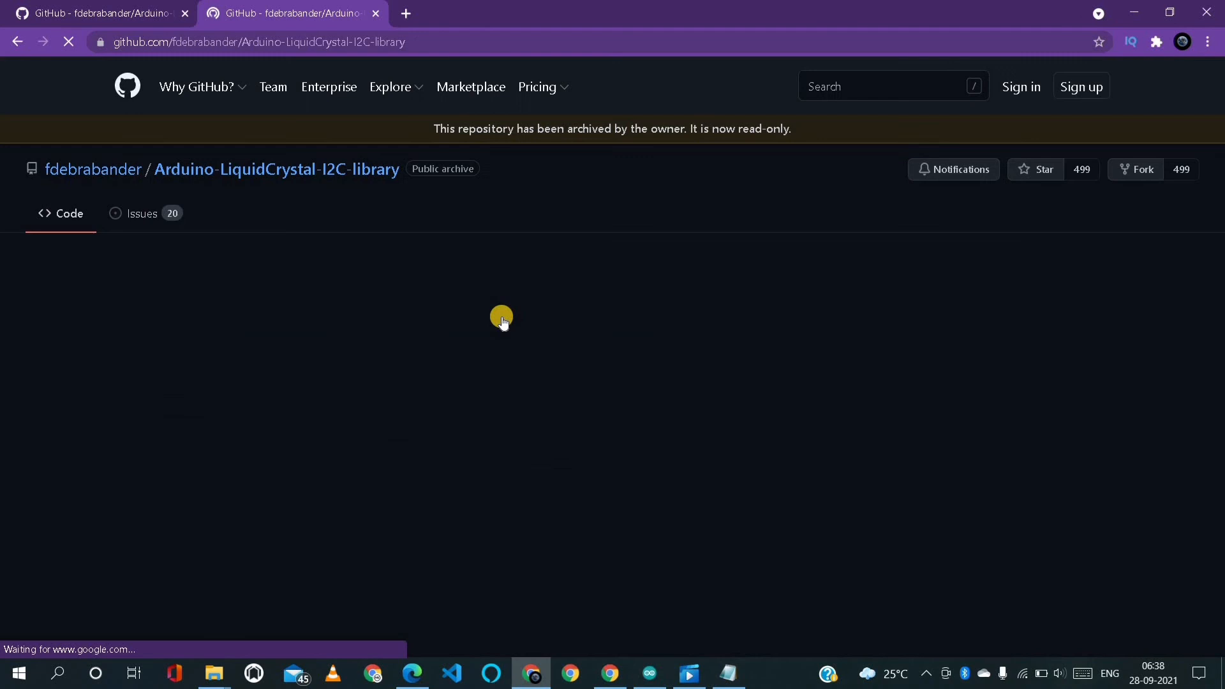
pyautogui.click(809, 271)
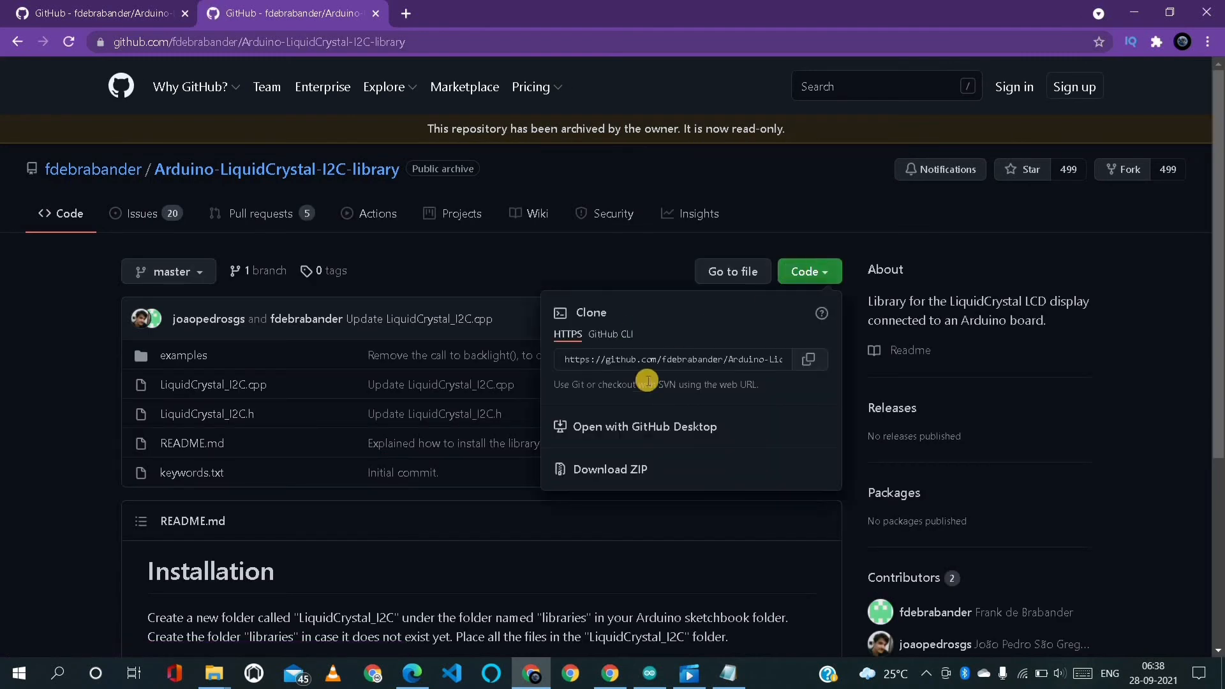
pyautogui.moveTo(618, 469)
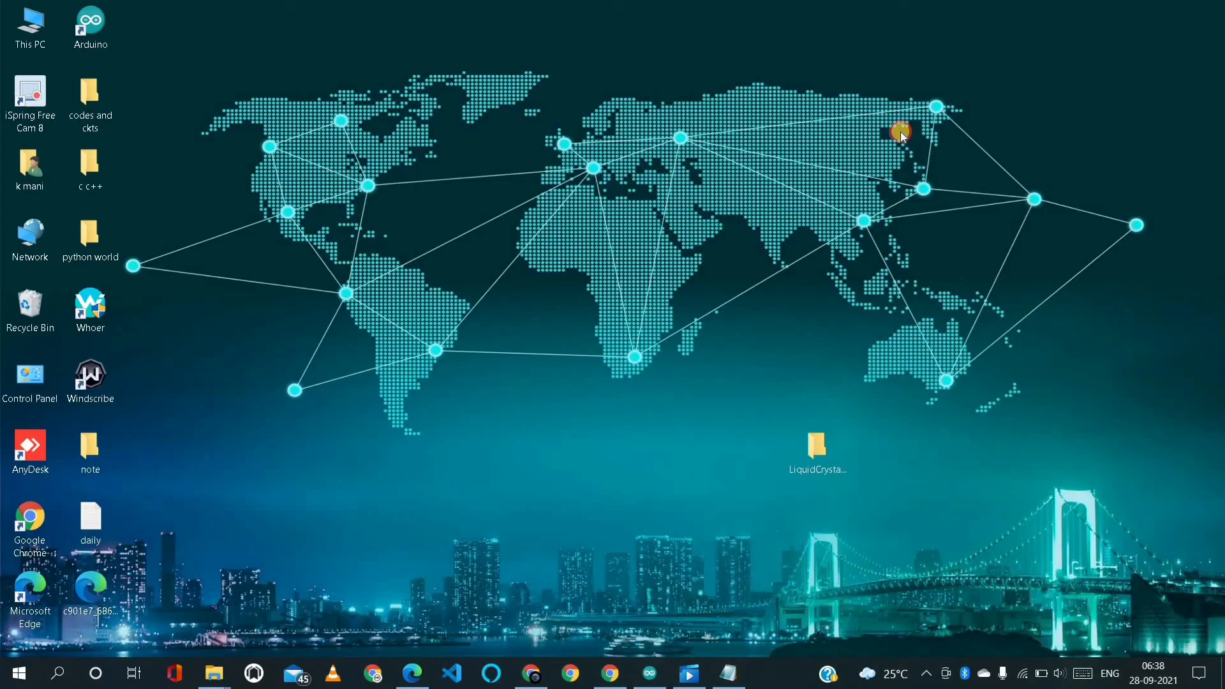
# - Copy the downloaded library folder from the desktop into Documents\Arduino\libraries
pyautogui.click(817, 449)
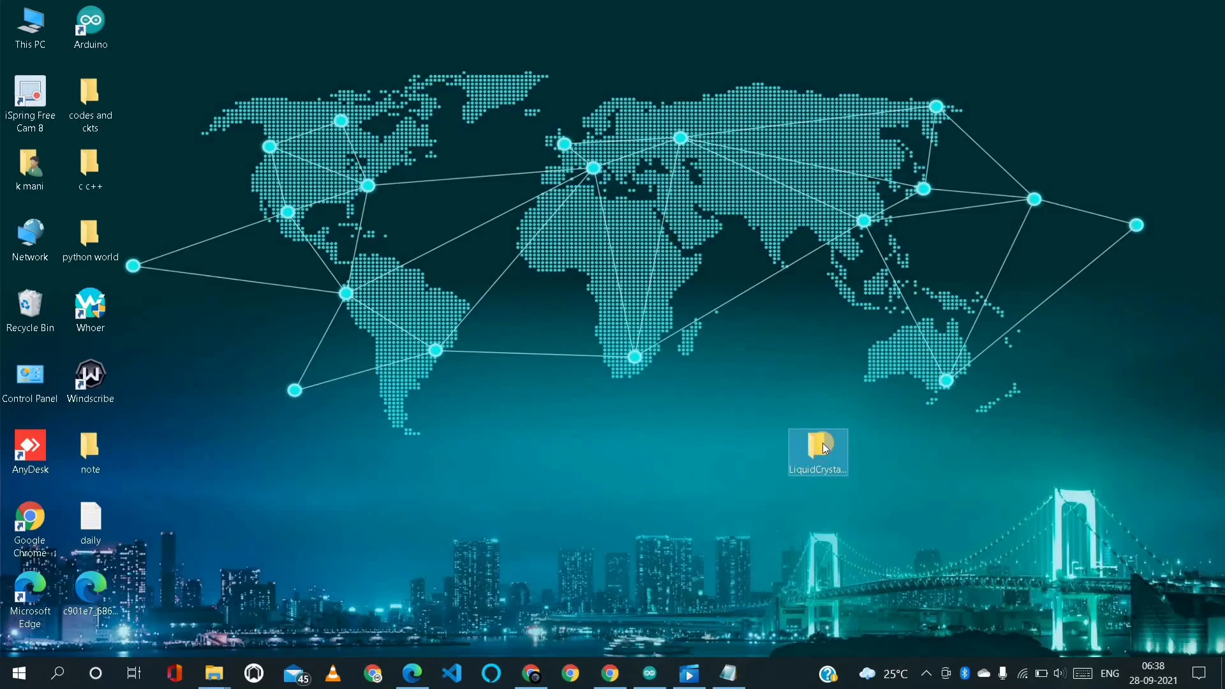
pyautogui.rightClick(818, 451)
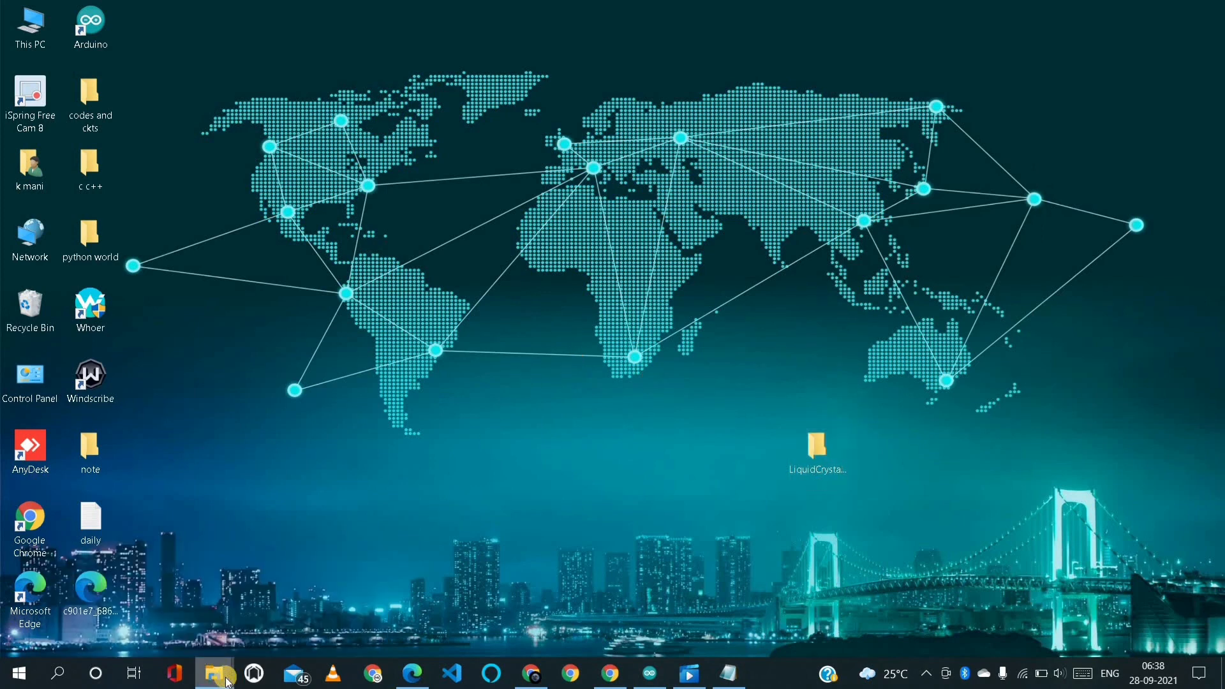
pyautogui.click(215, 673)
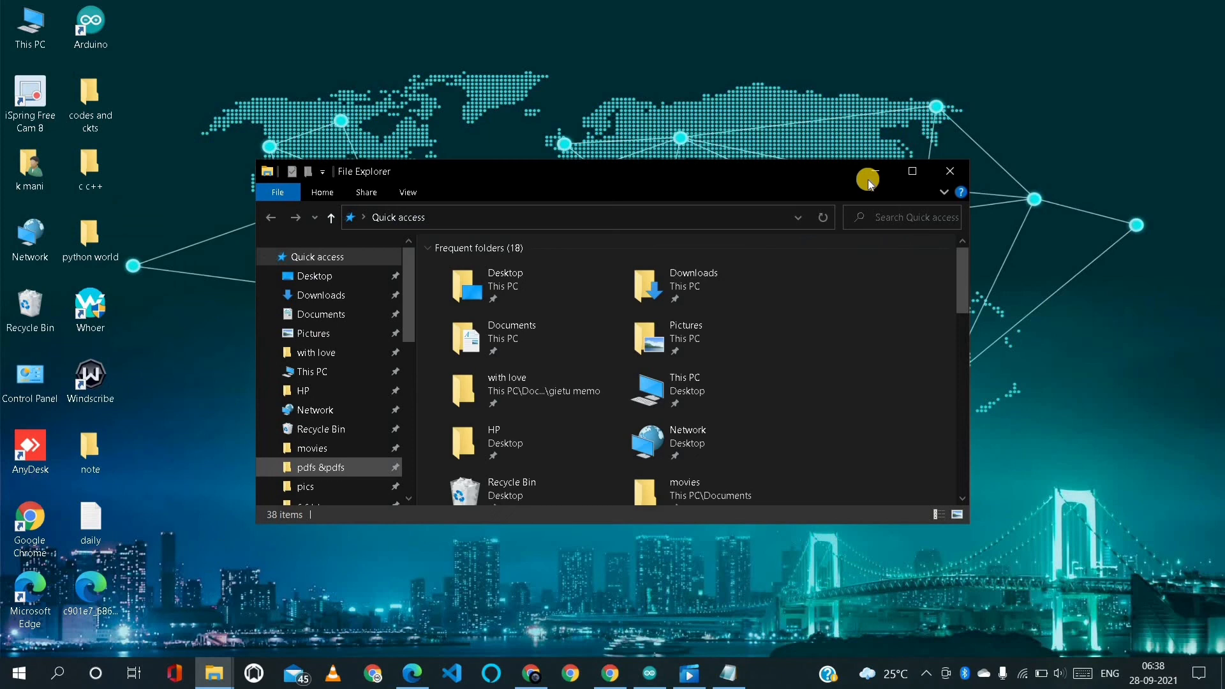
pyautogui.click(912, 171)
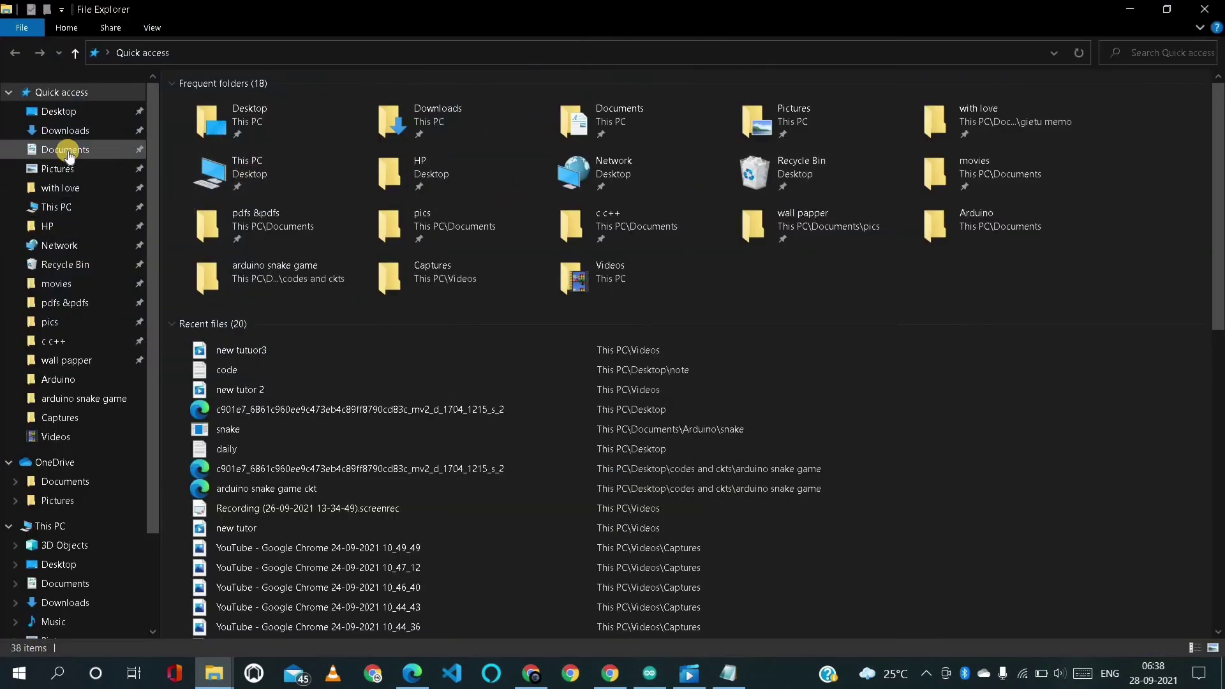
pyautogui.click(64, 150)
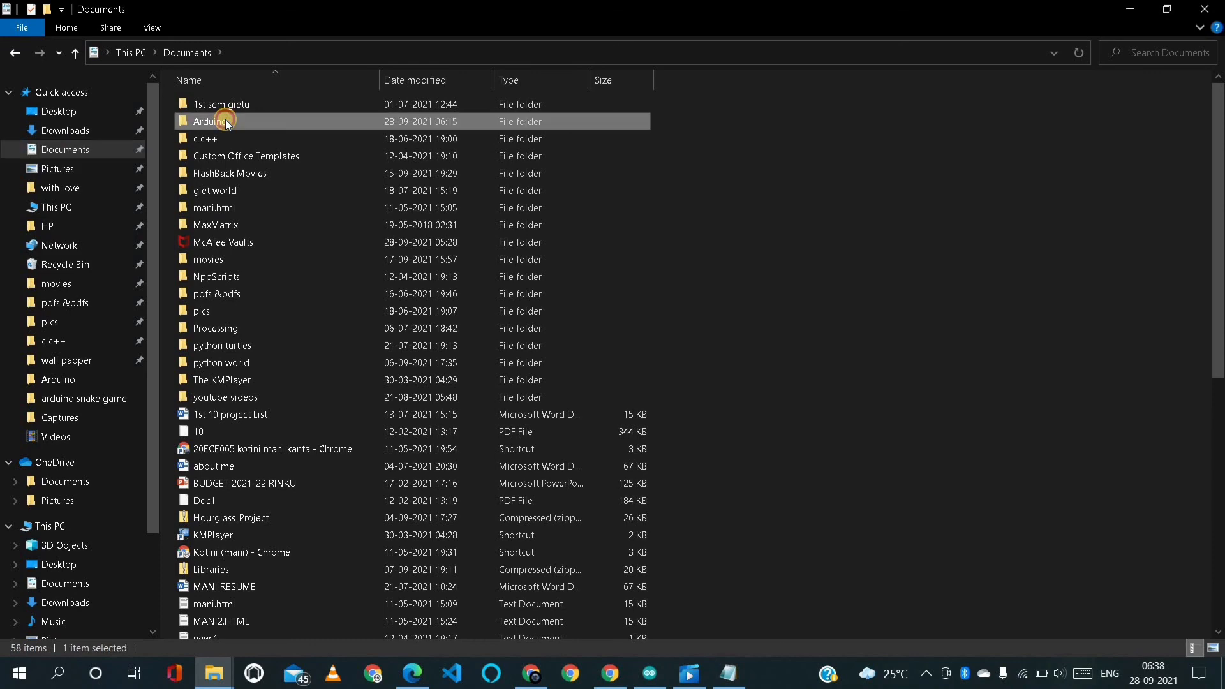
pyautogui.doubleClick(217, 121)
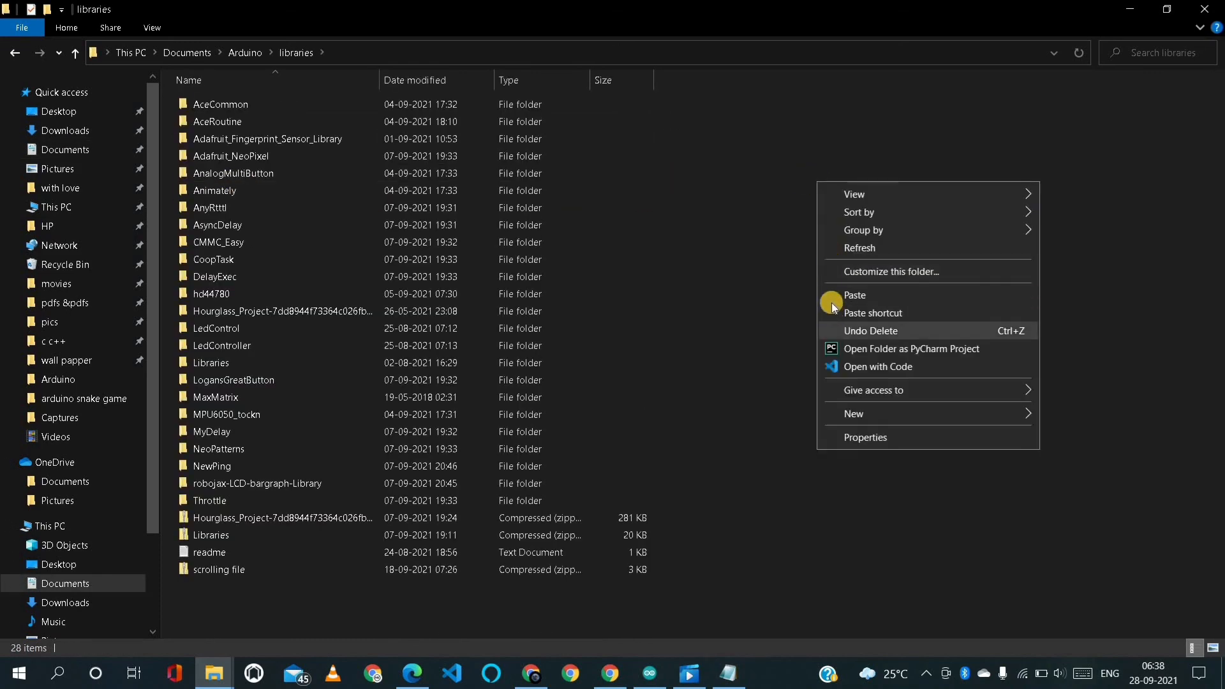
pyautogui.click(856, 295)
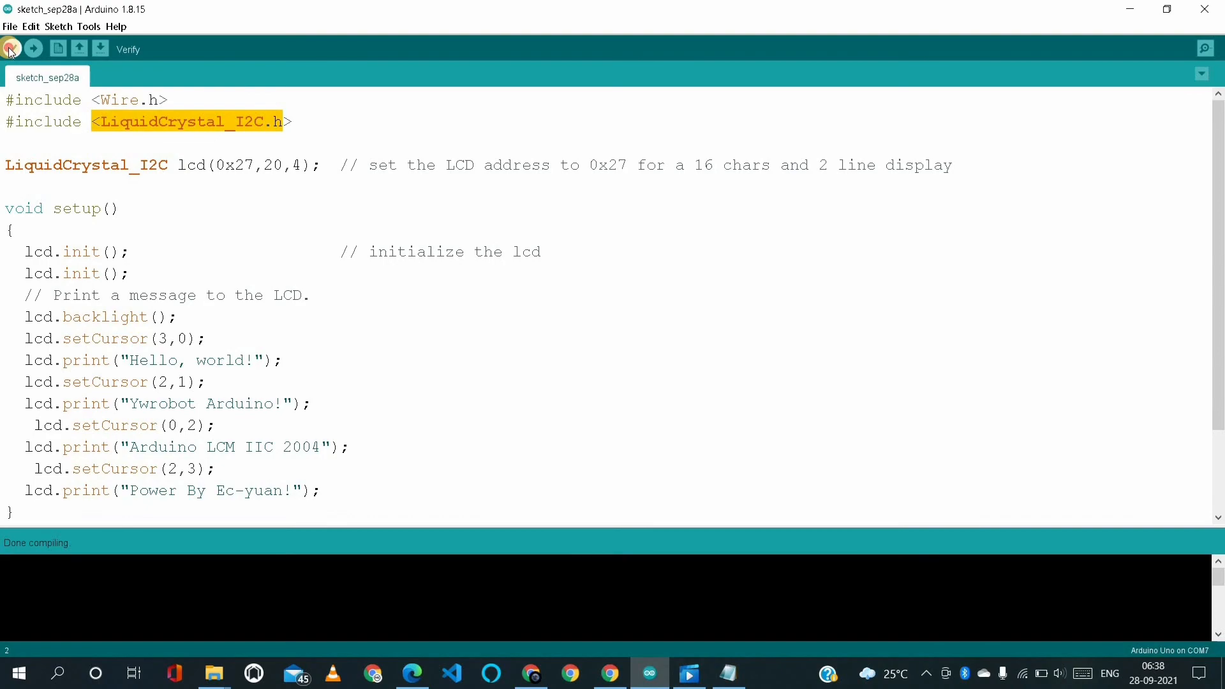
# - Verify the LCD sketch again, reporting 3382 bytes of storage and 327 bytes of memory
pyautogui.click(14, 50)
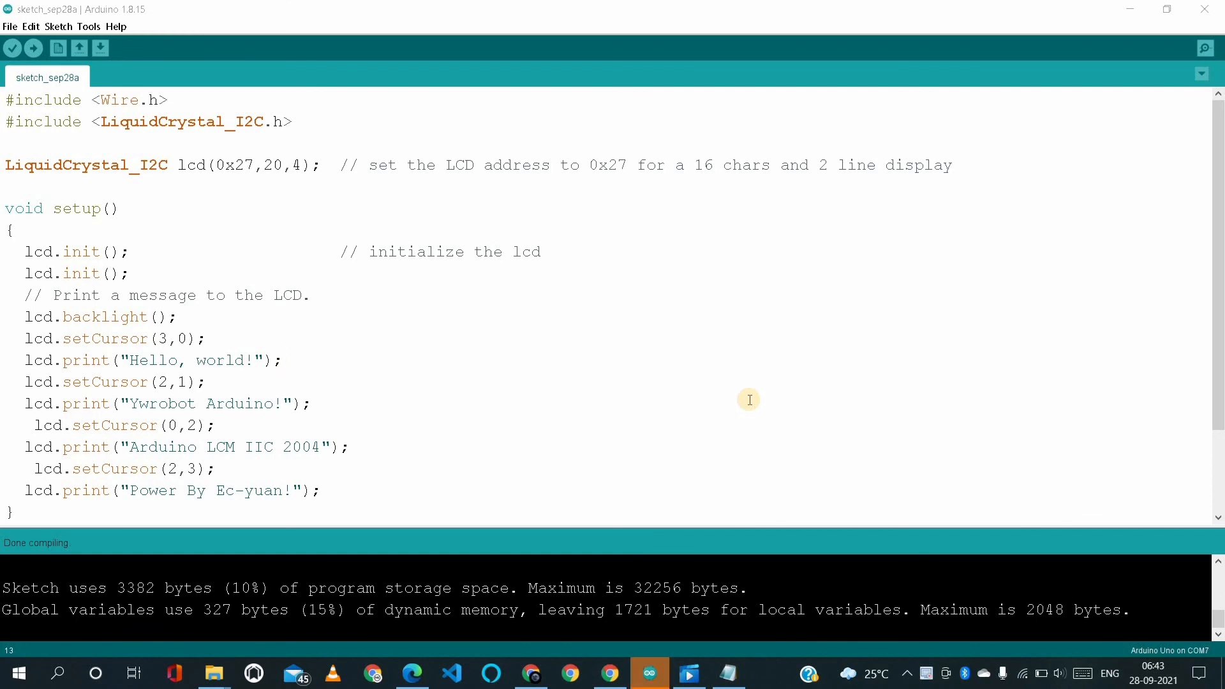
pyautogui.click(284, 360)
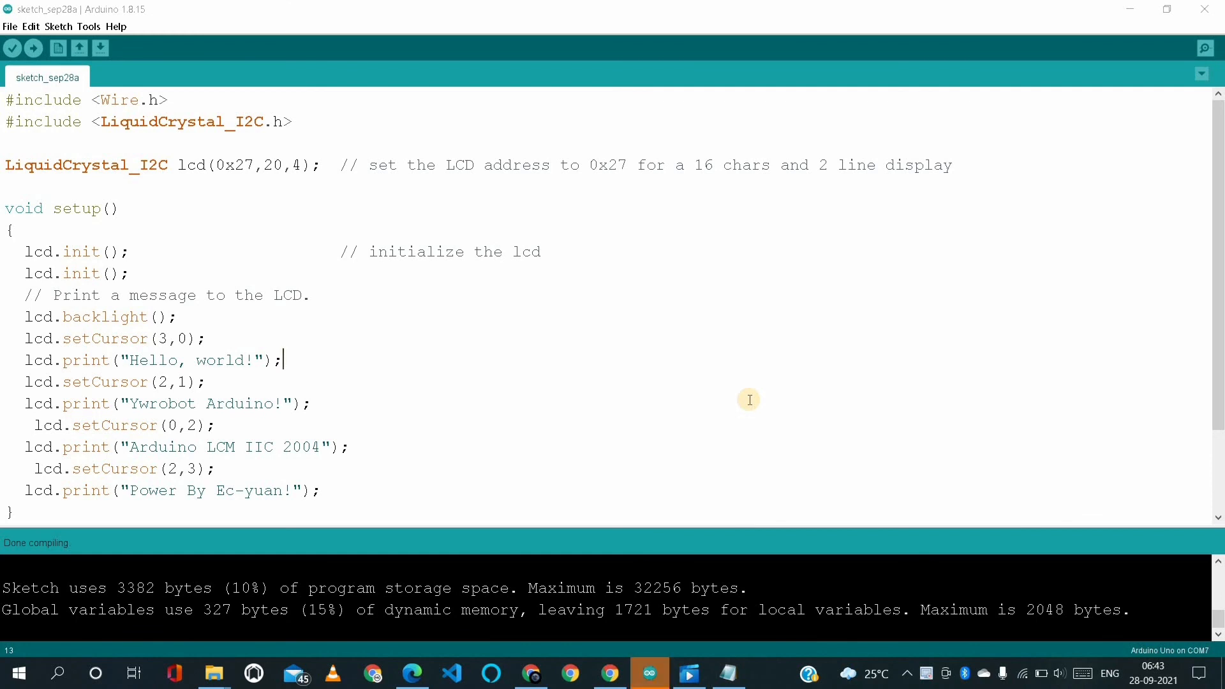